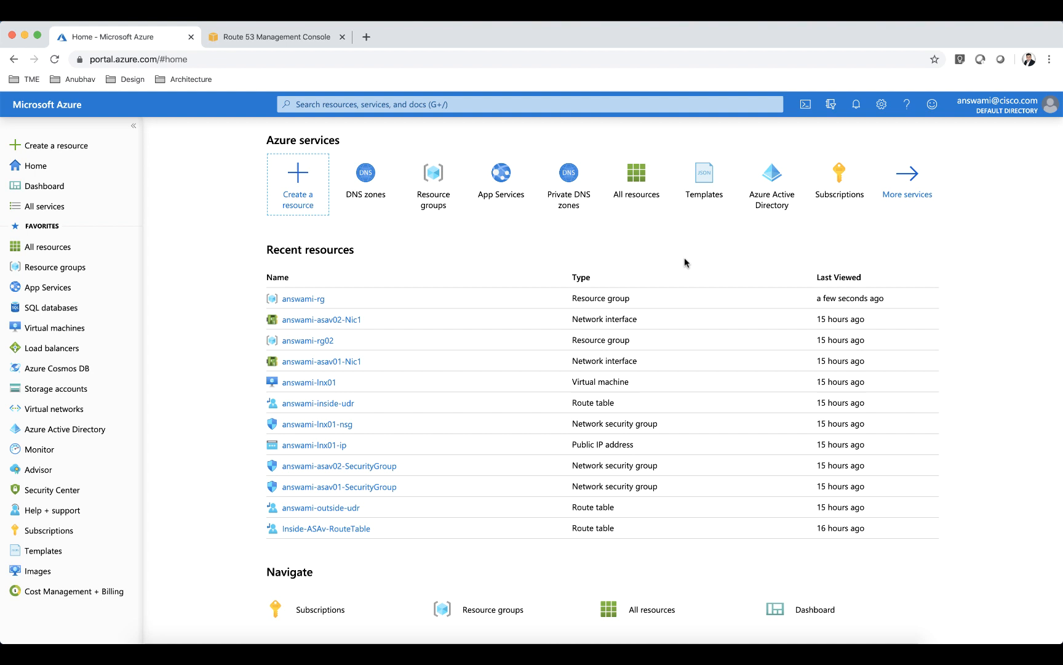
Open answami-rg from Recent resources and go into the answami-vnet01 virtual network
left_click(303, 298)
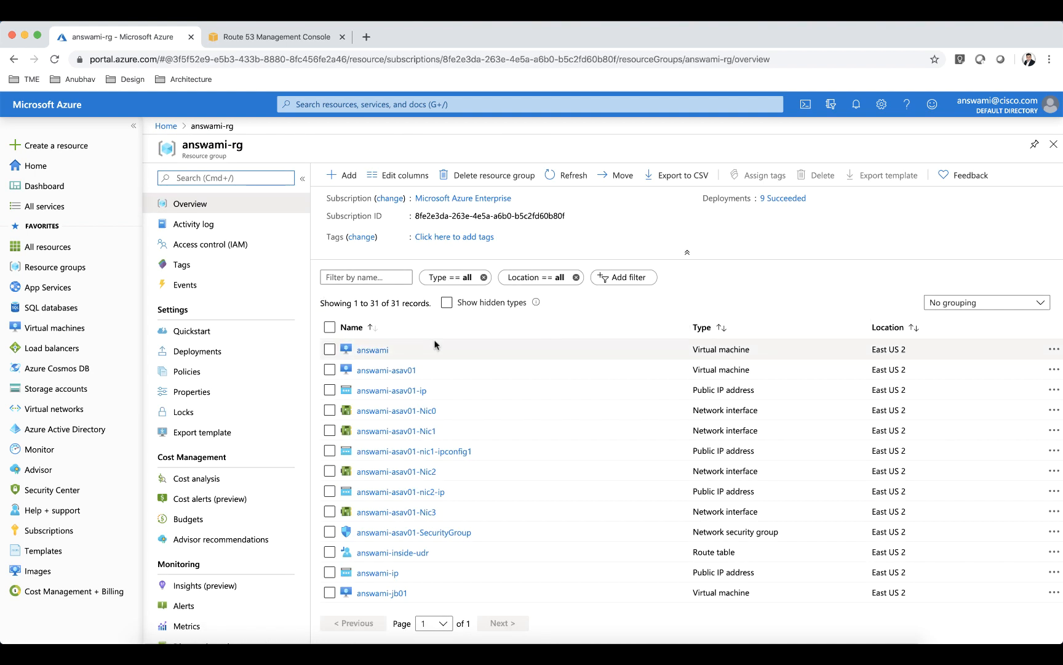
scroll("down", 3)
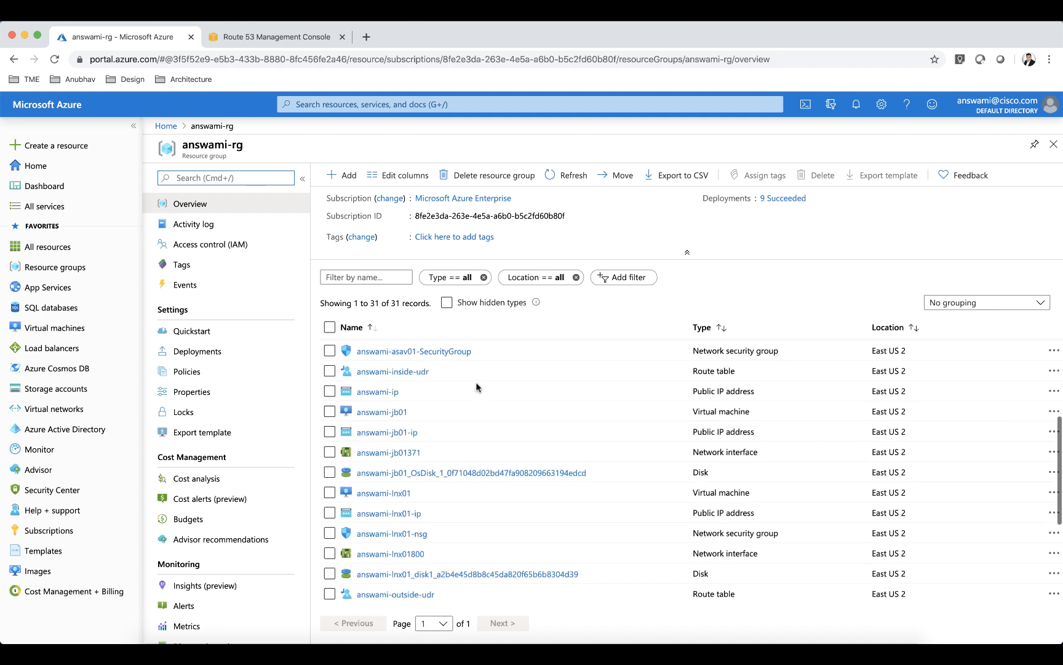
scroll("down", 3)
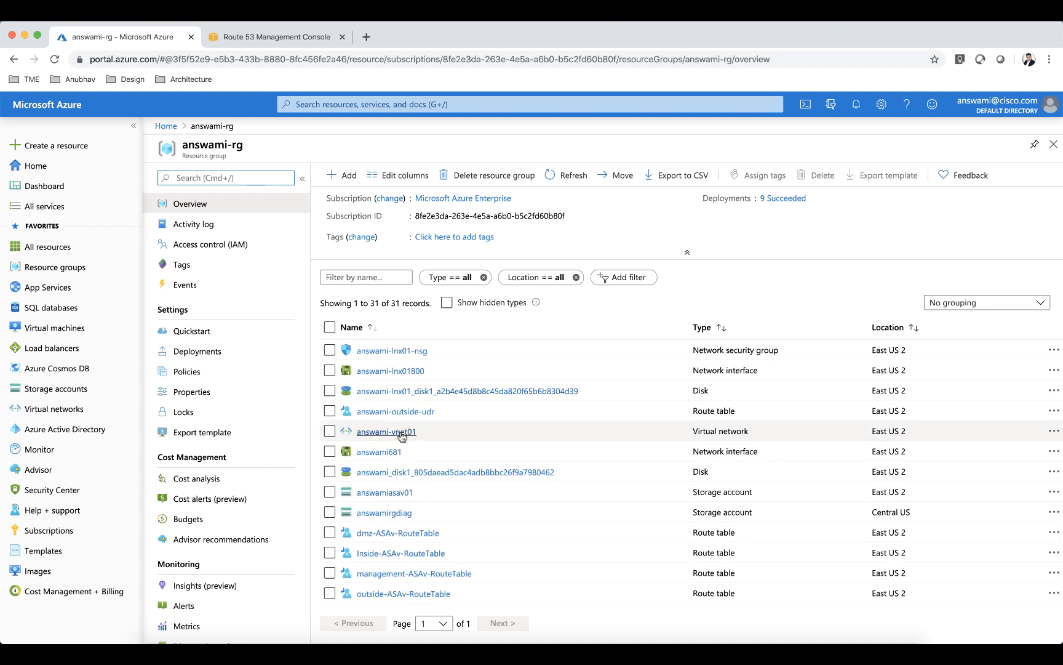
left_click(386, 431)
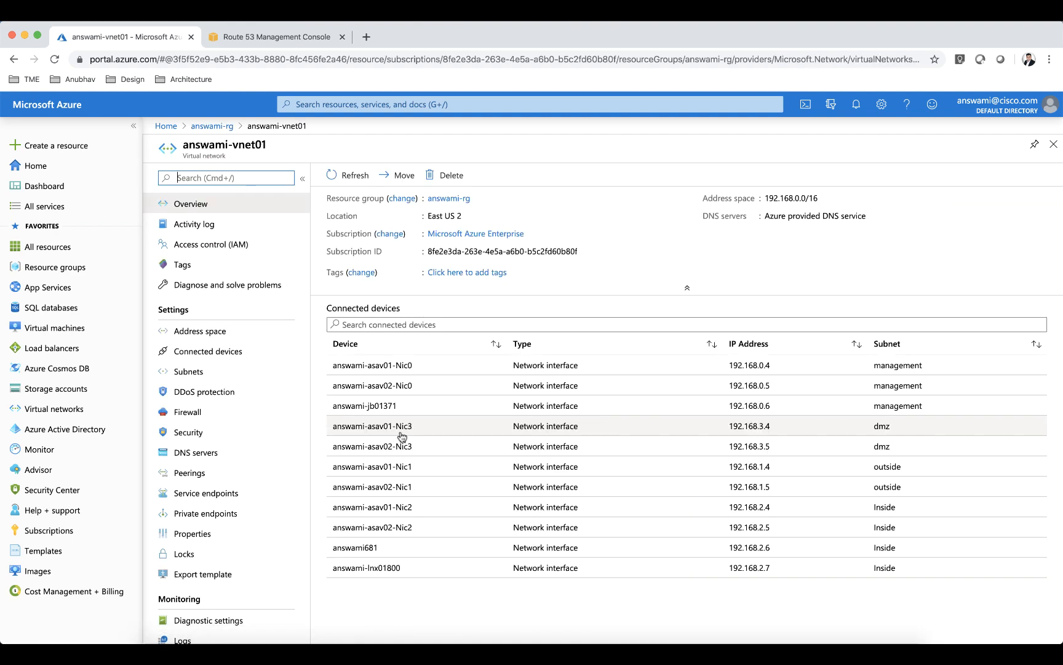
Review answami-vnet01's subnets and connected devices, then return to the answami-rg resource list
left_click(189, 370)
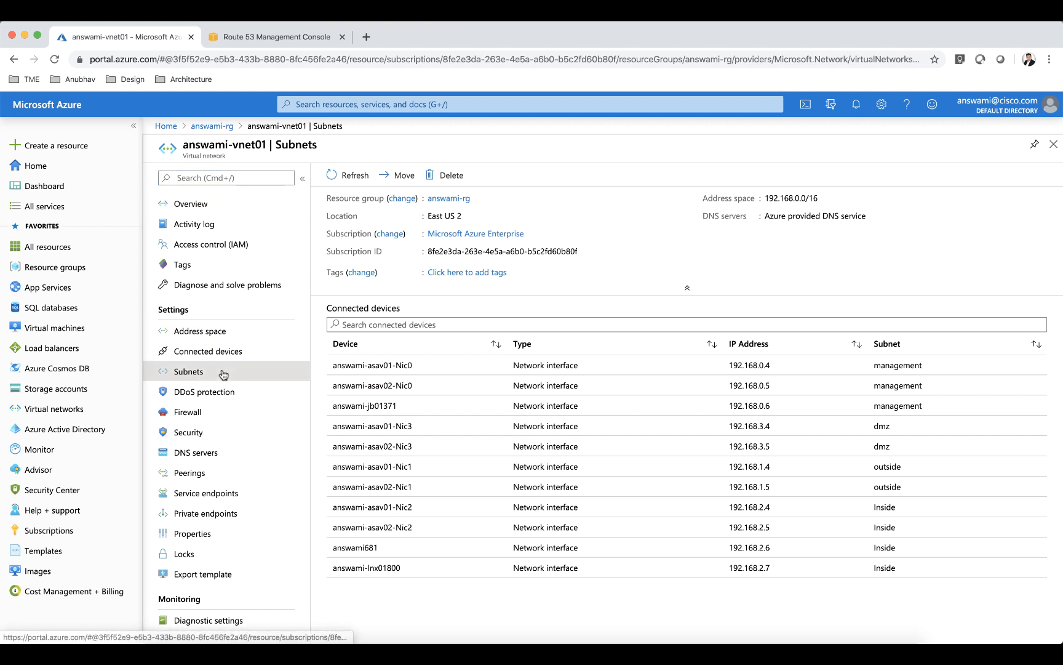
left_click(188, 370)
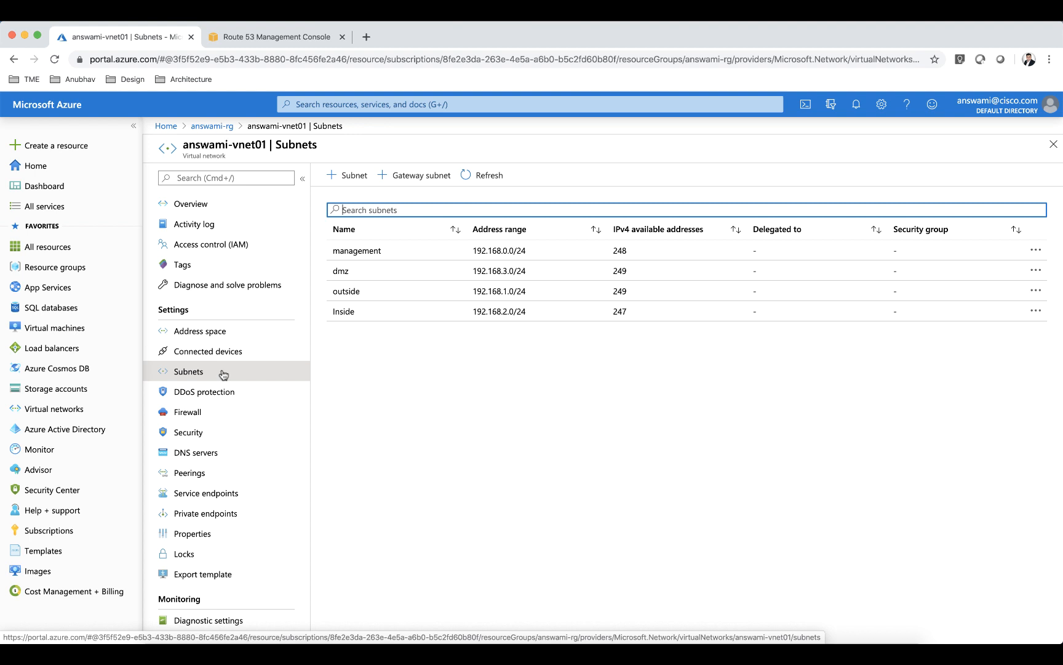
mouse_move(227, 368)
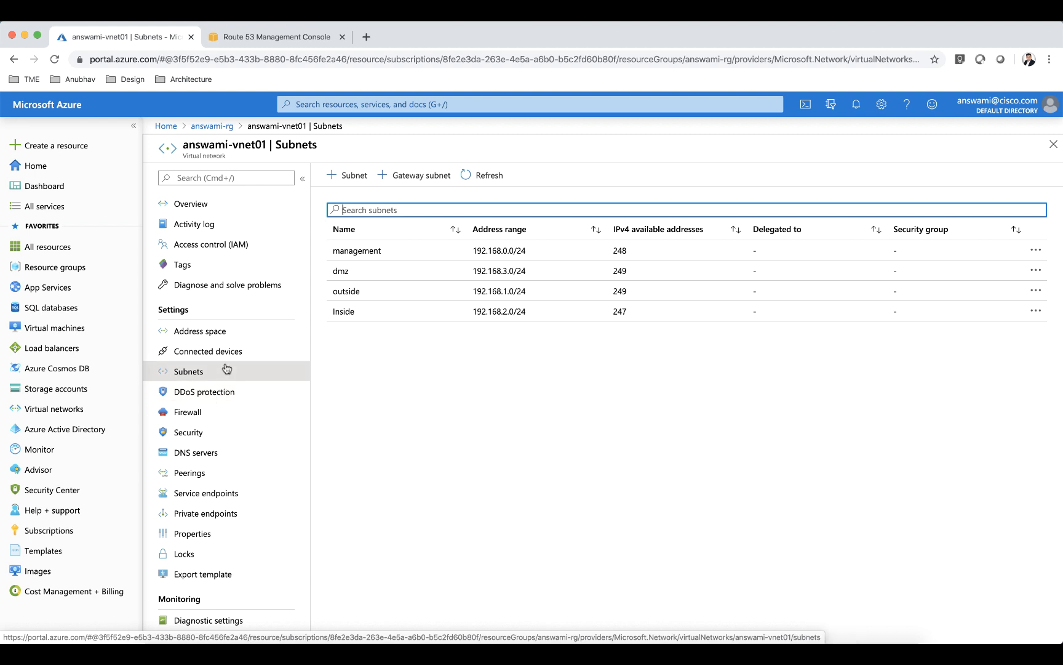
left_click(208, 351)
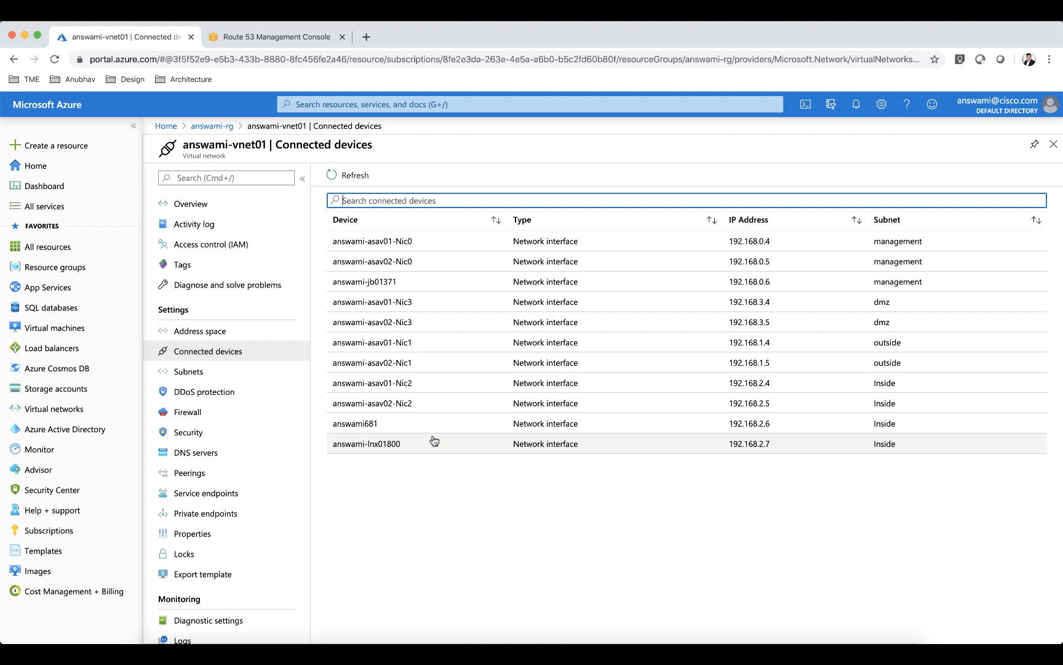
left_click(211, 125)
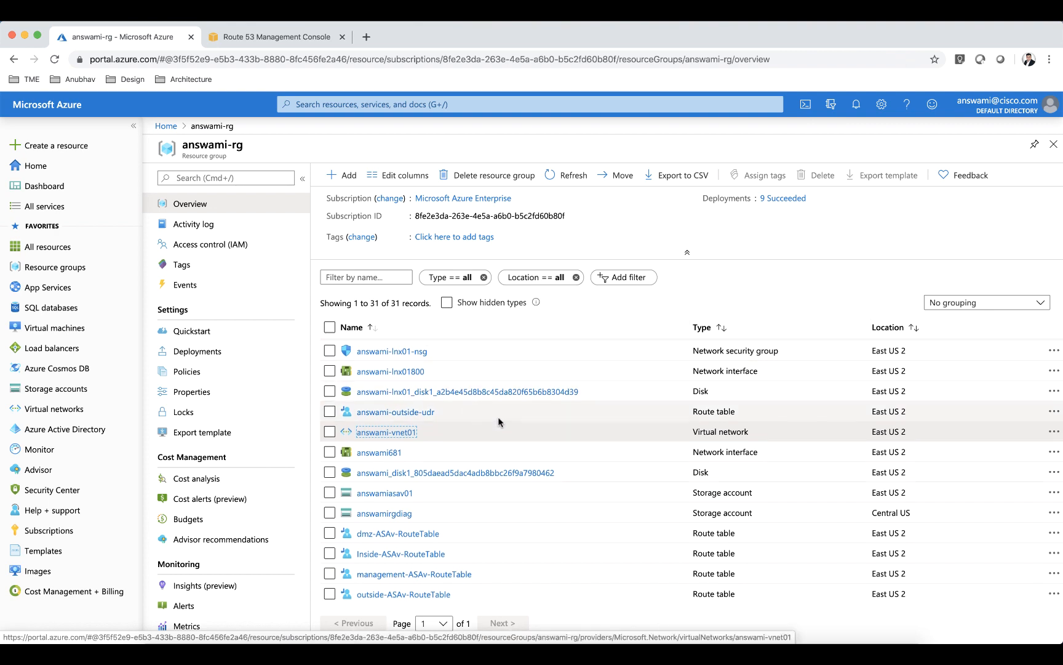
View answami-inside-udr's two VPN pool routes, then open the answami-outside-udr route table
scroll("down", 3)
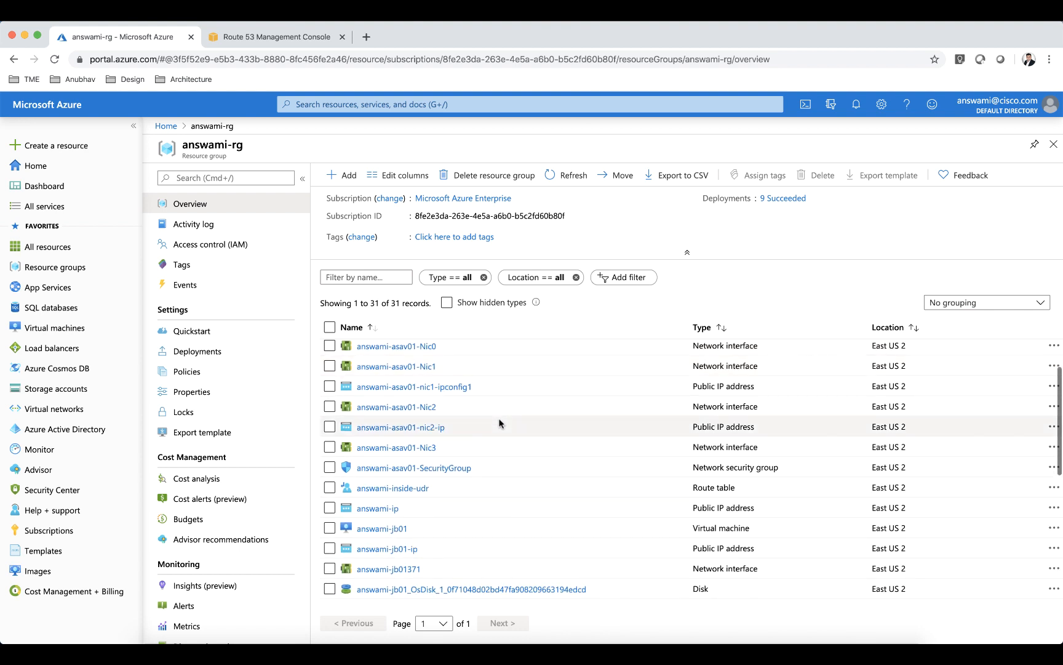
left_click(391, 487)
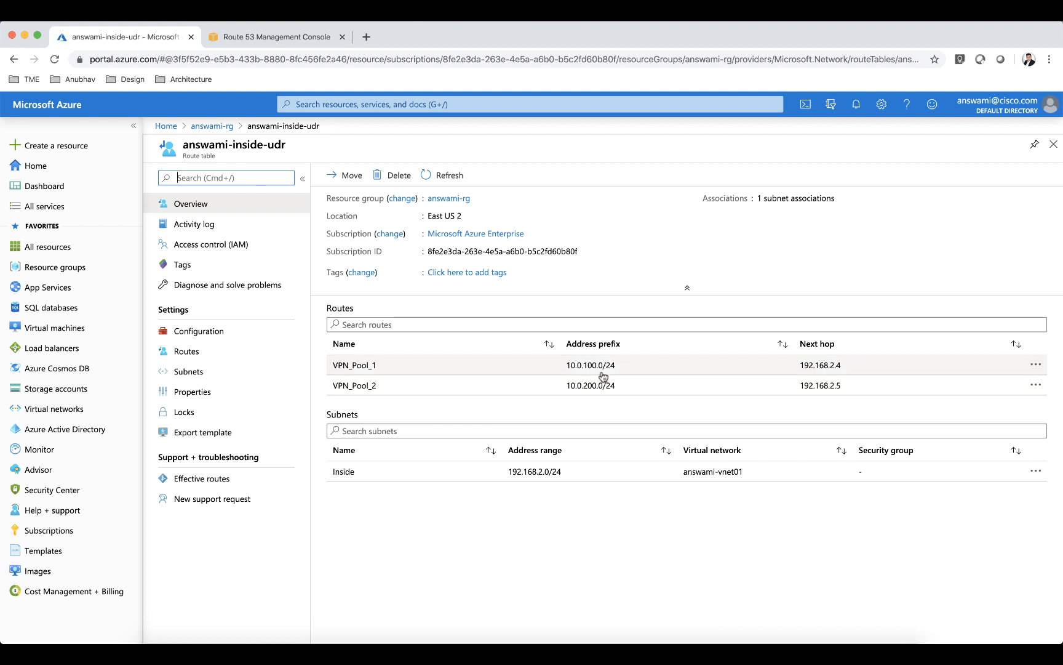
mouse_move(591, 377)
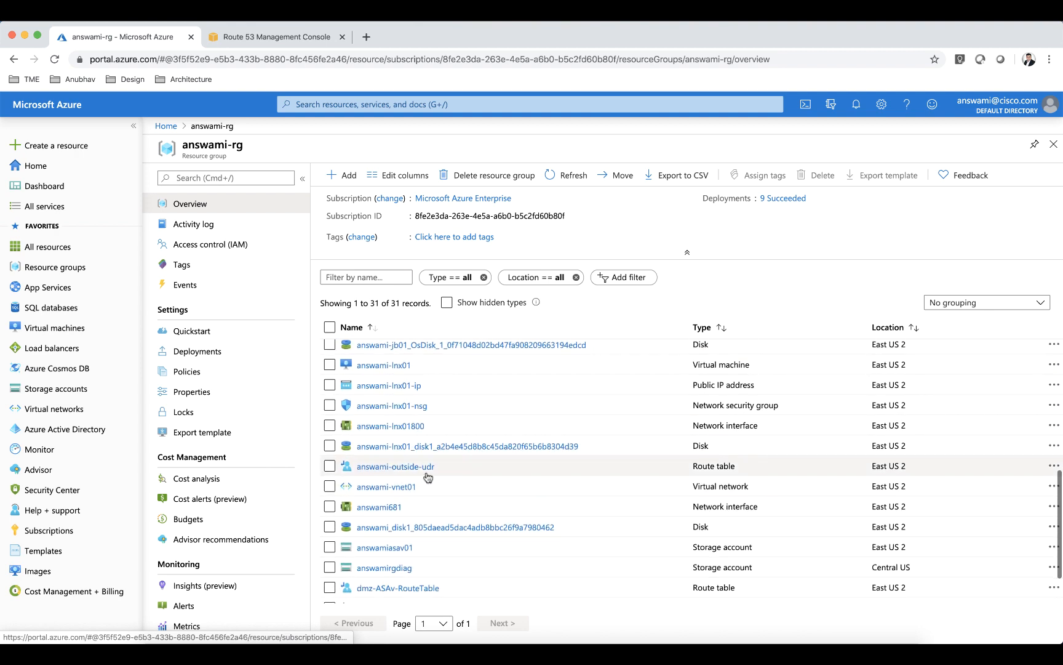
left_click(395, 466)
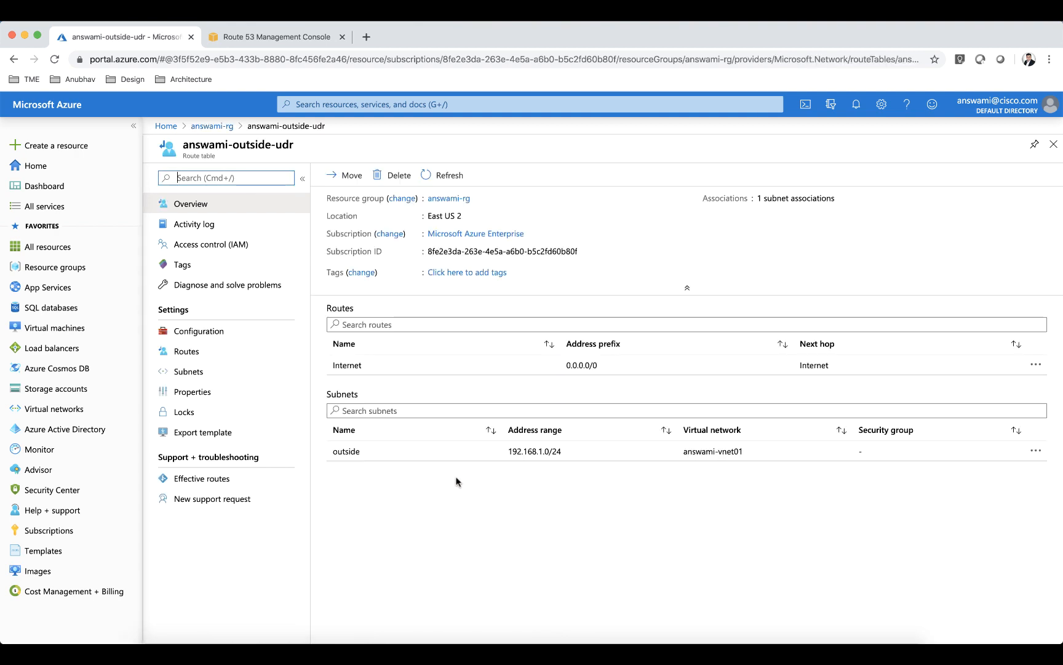
mouse_move(498, 398)
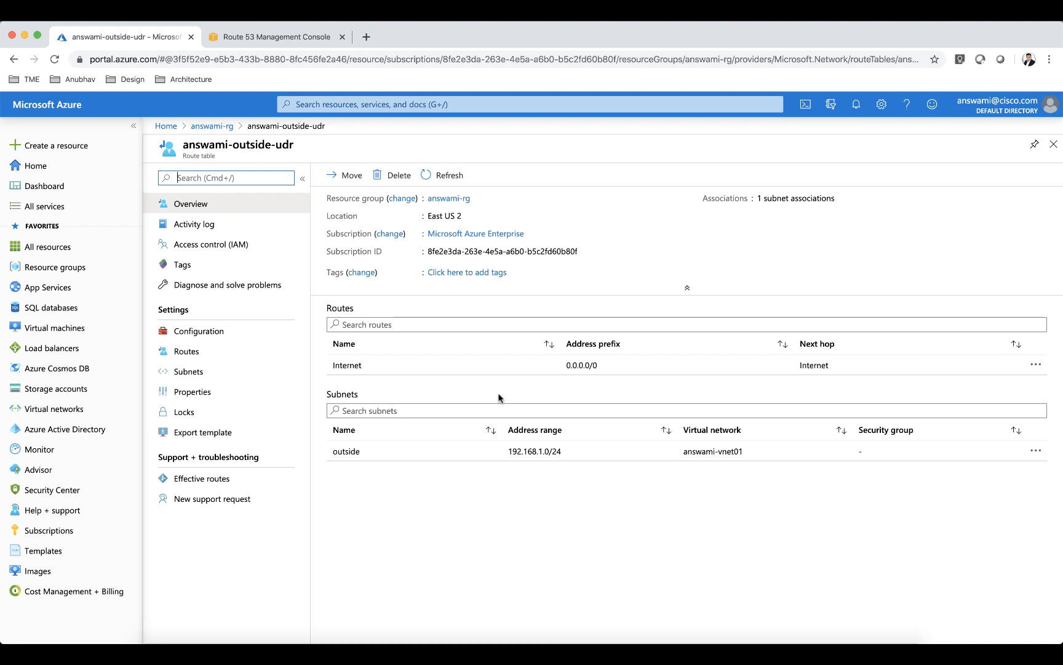
mouse_move(822, 382)
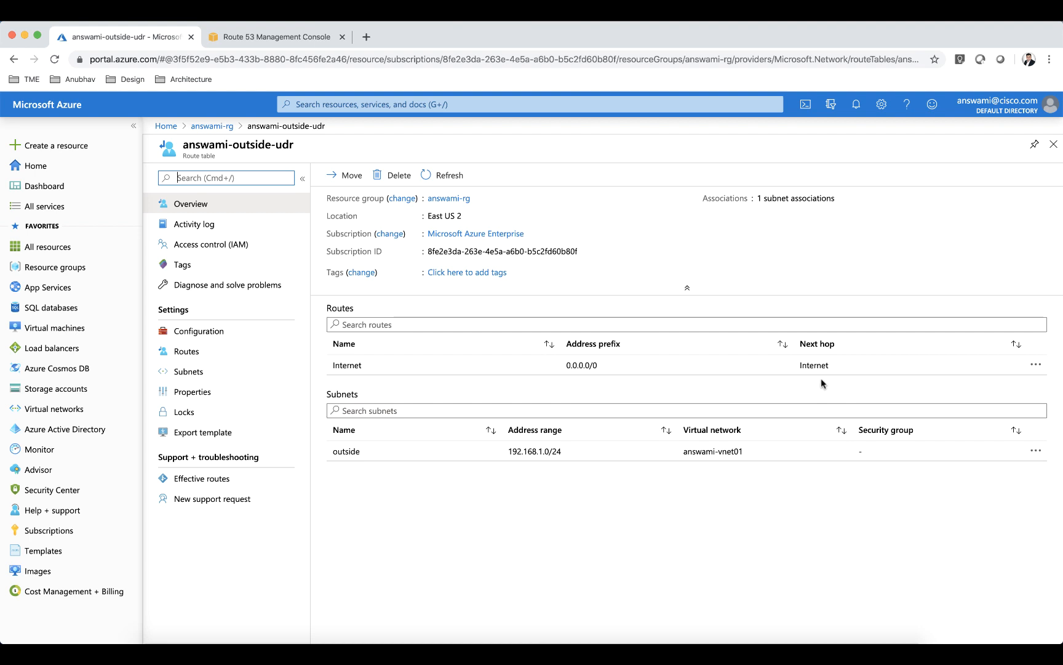
Return to answami-rg and open the running answami-asav01 virtual machine's interfaces
left_click(211, 126)
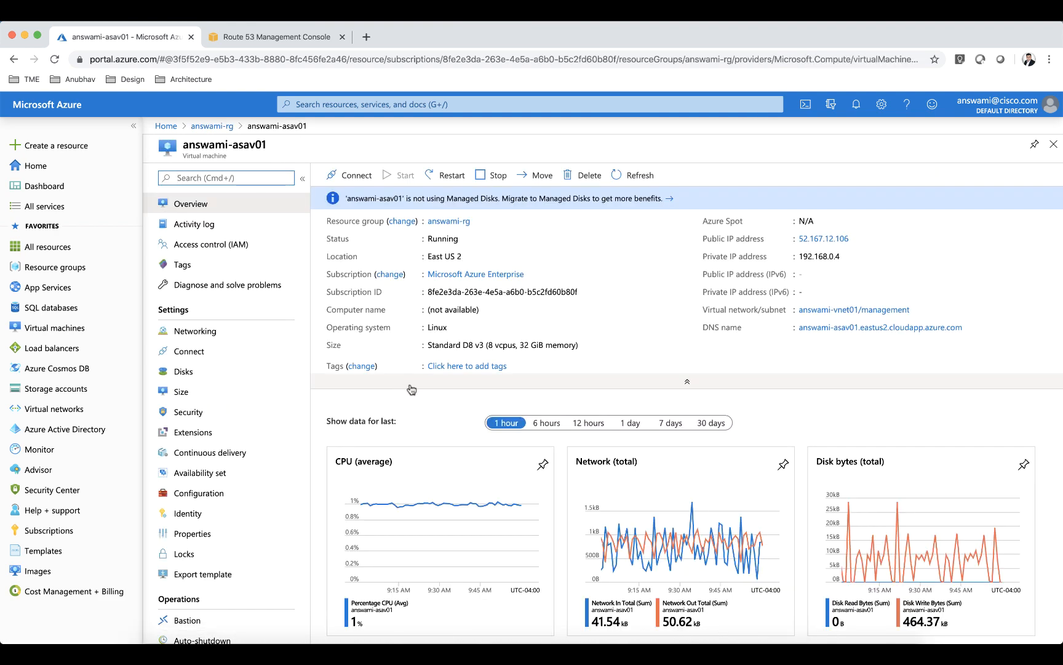
left_click(196, 329)
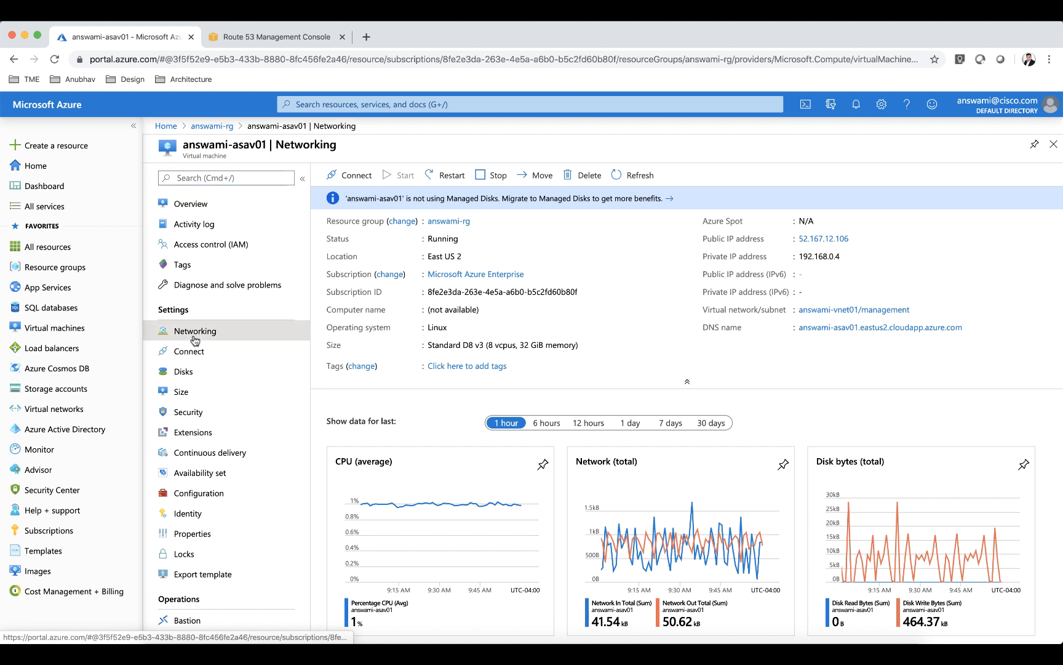
Review answami-asav01's Nic0 and Nic1 IPs and inbound rules, then go back to answami-rg
left_click(195, 330)
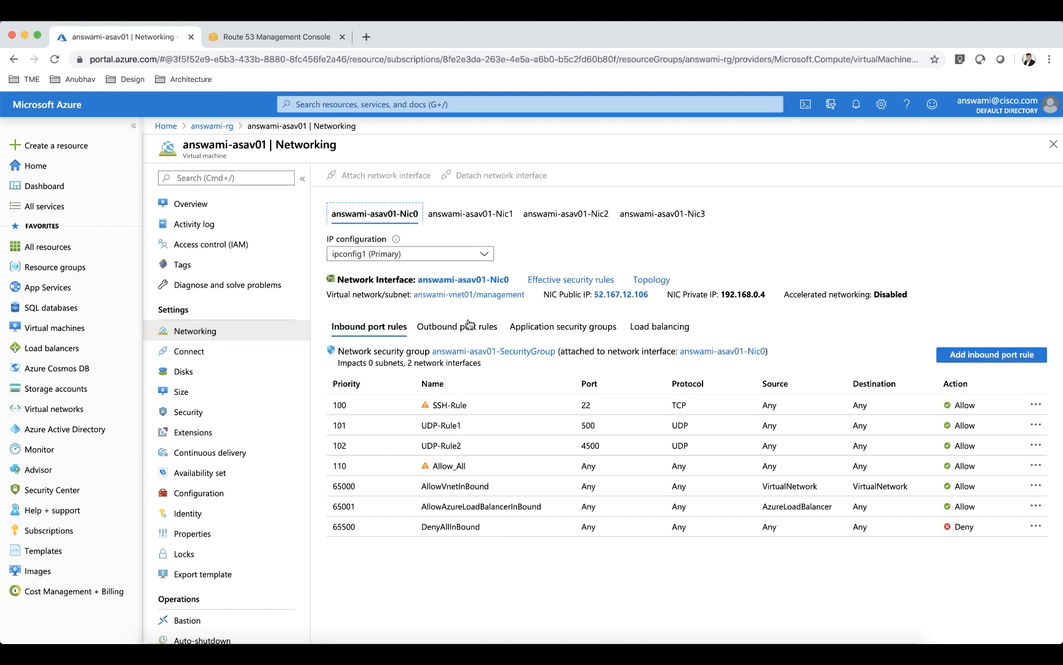
mouse_move(808, 333)
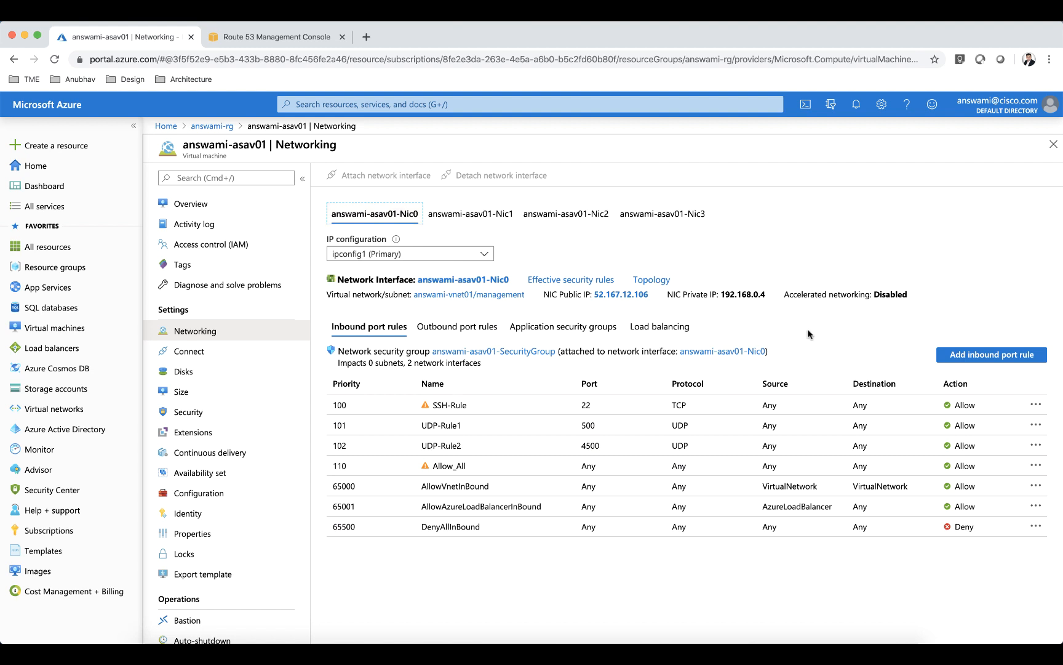
mouse_move(688, 301)
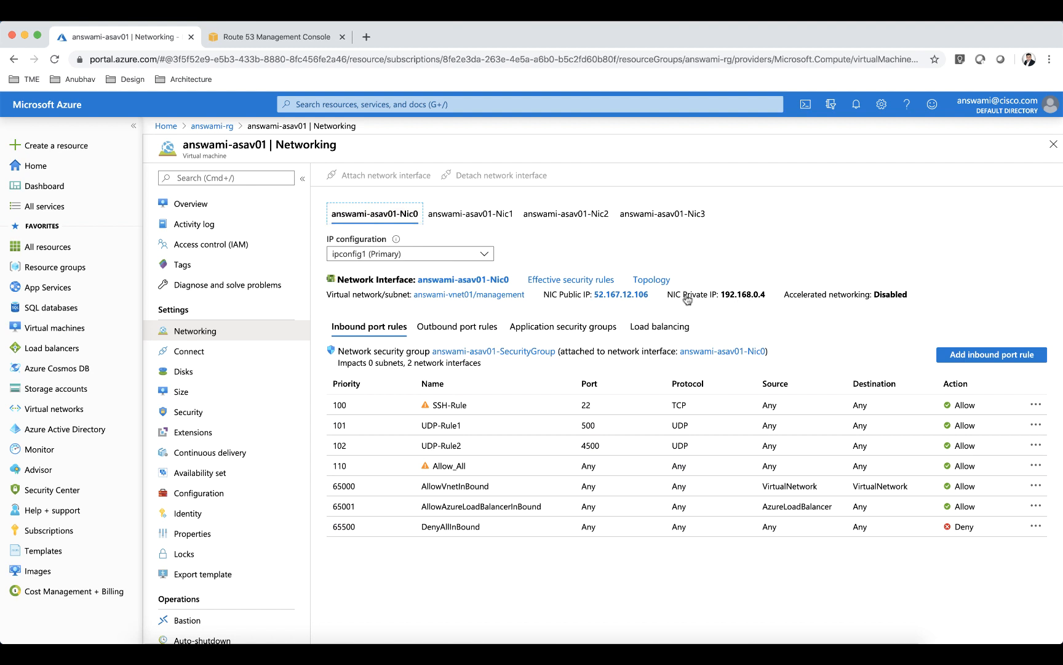
mouse_move(614, 304)
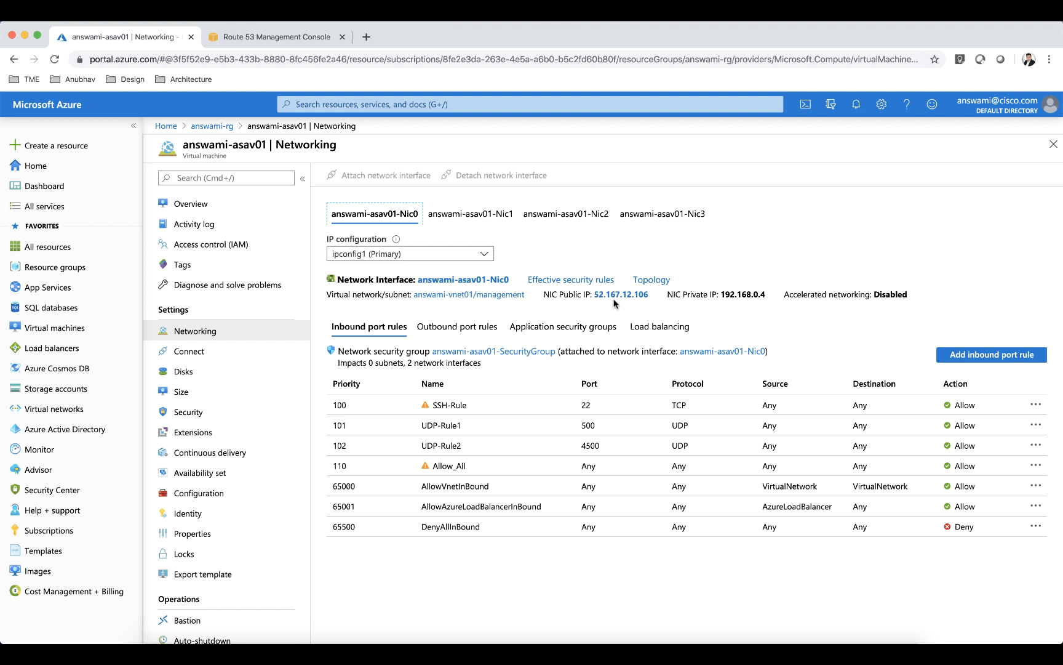
left_click(469, 214)
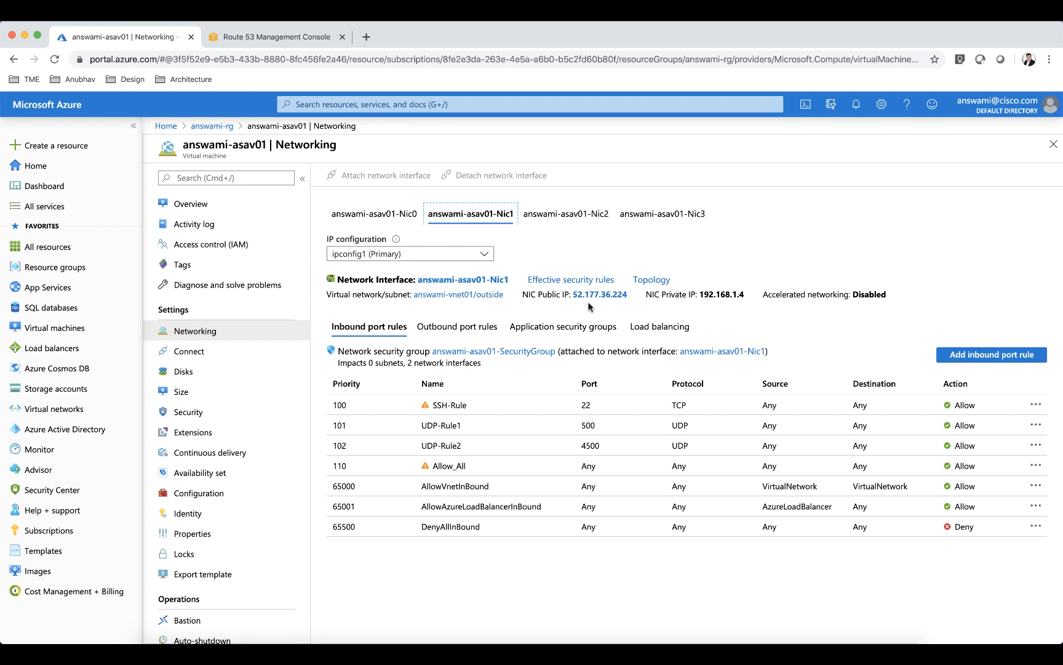
mouse_move(633, 300)
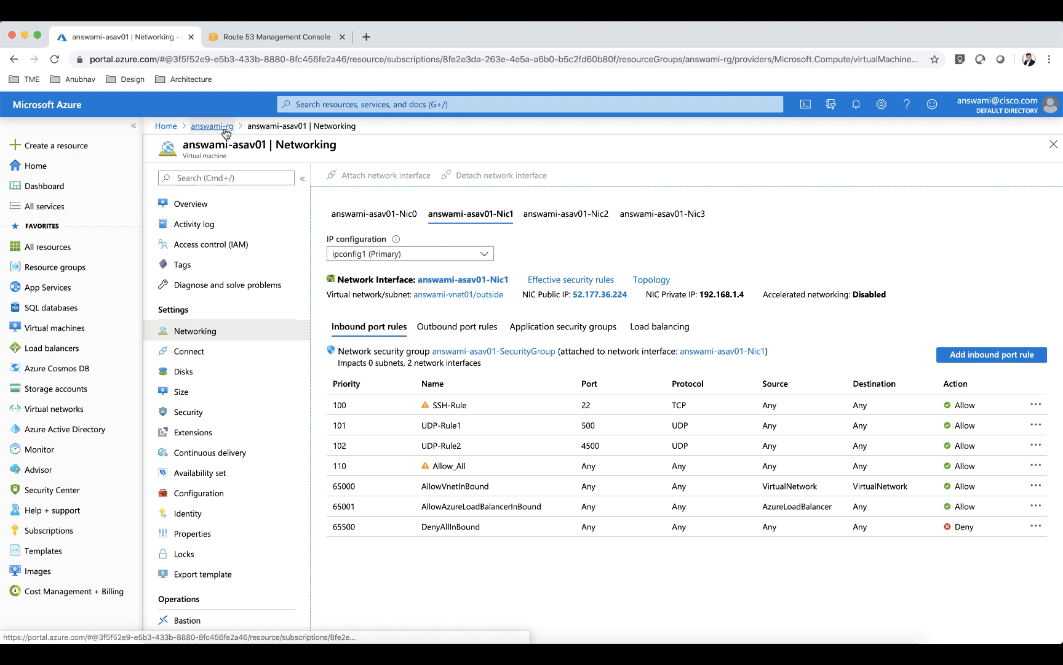
left_click(211, 125)
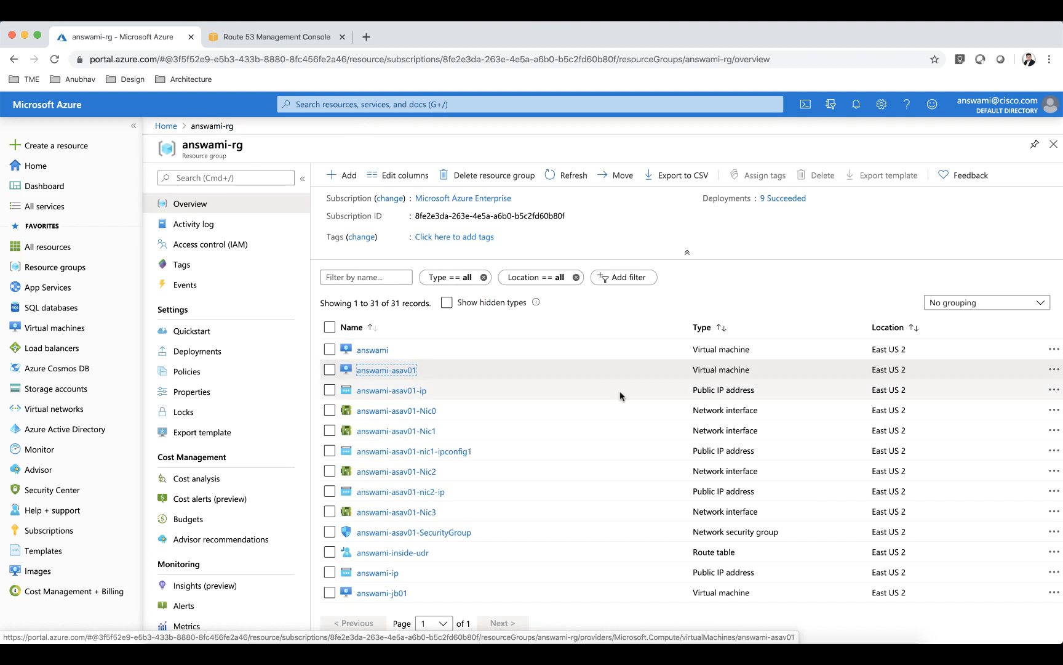
scroll("down", 3)
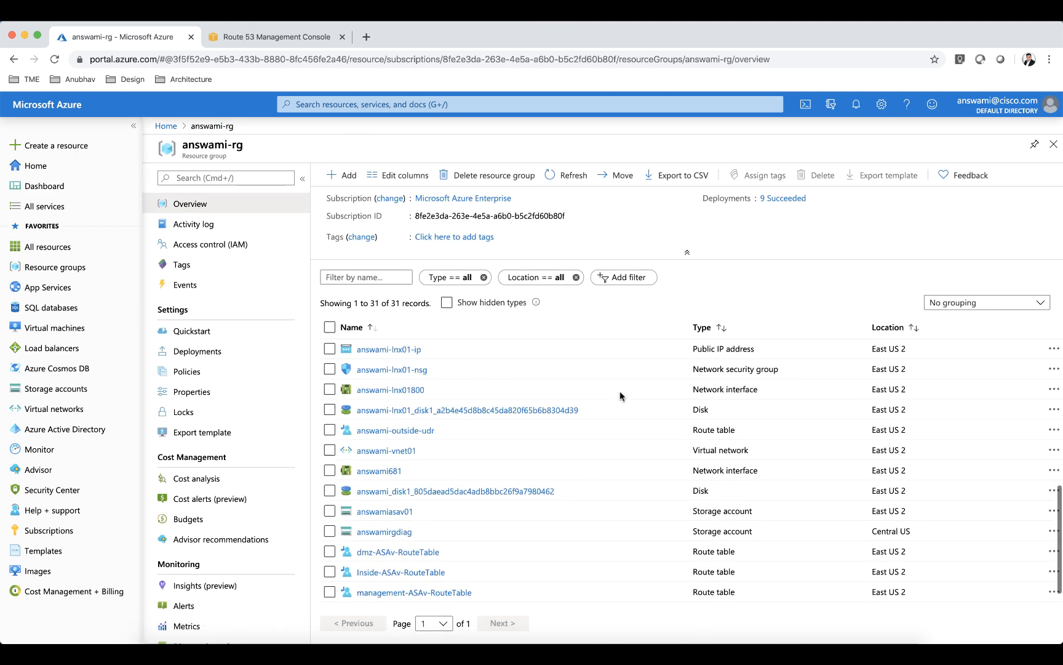
scroll("down", 3)
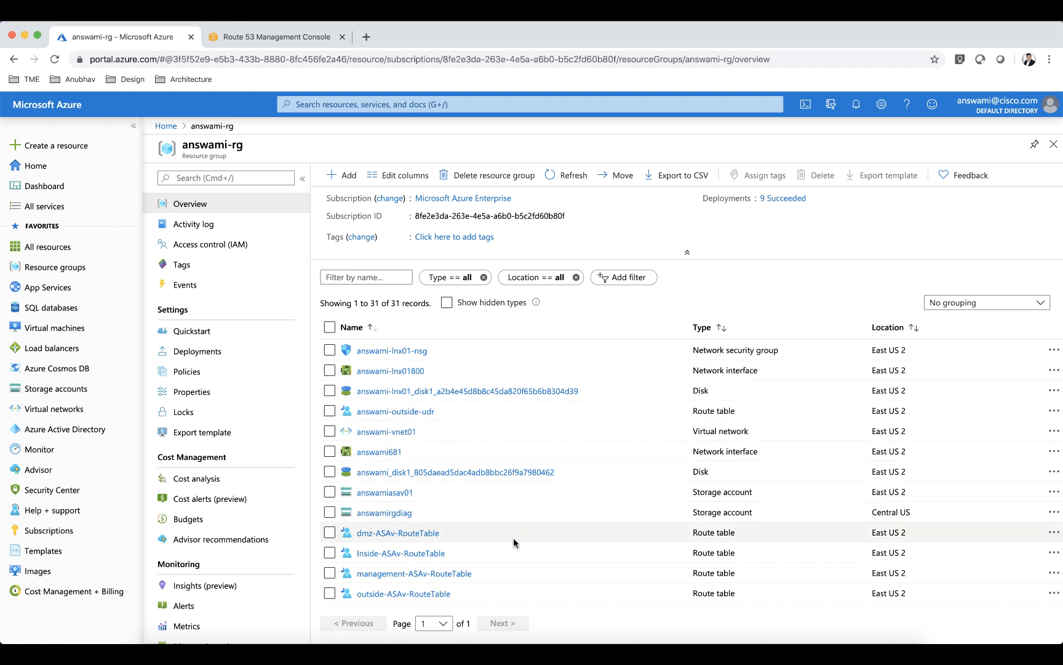
mouse_move(538, 534)
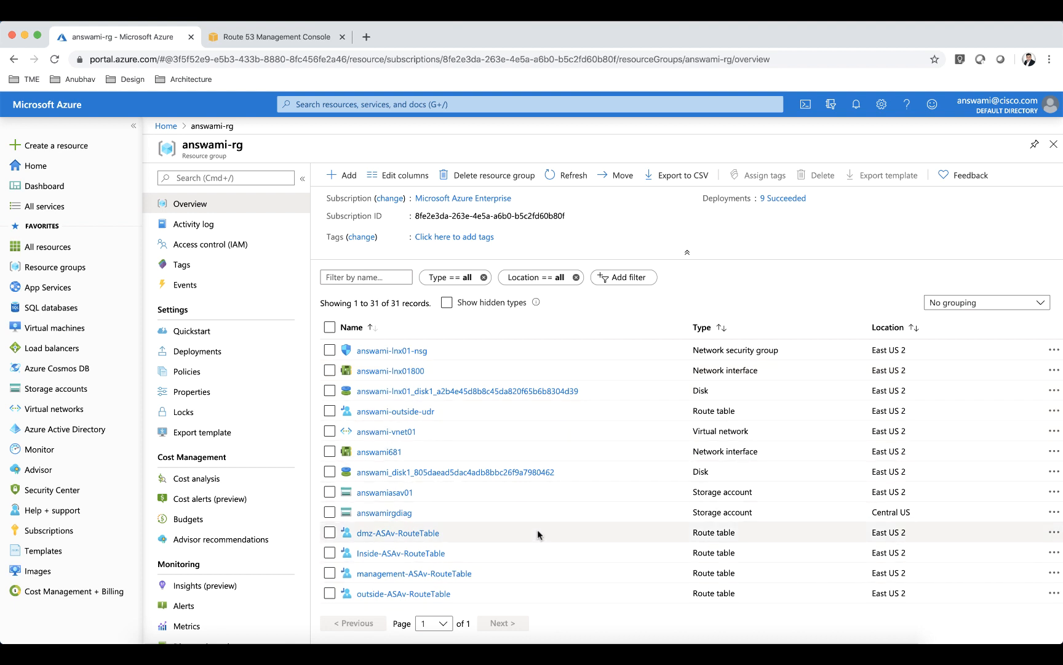
mouse_move(533, 597)
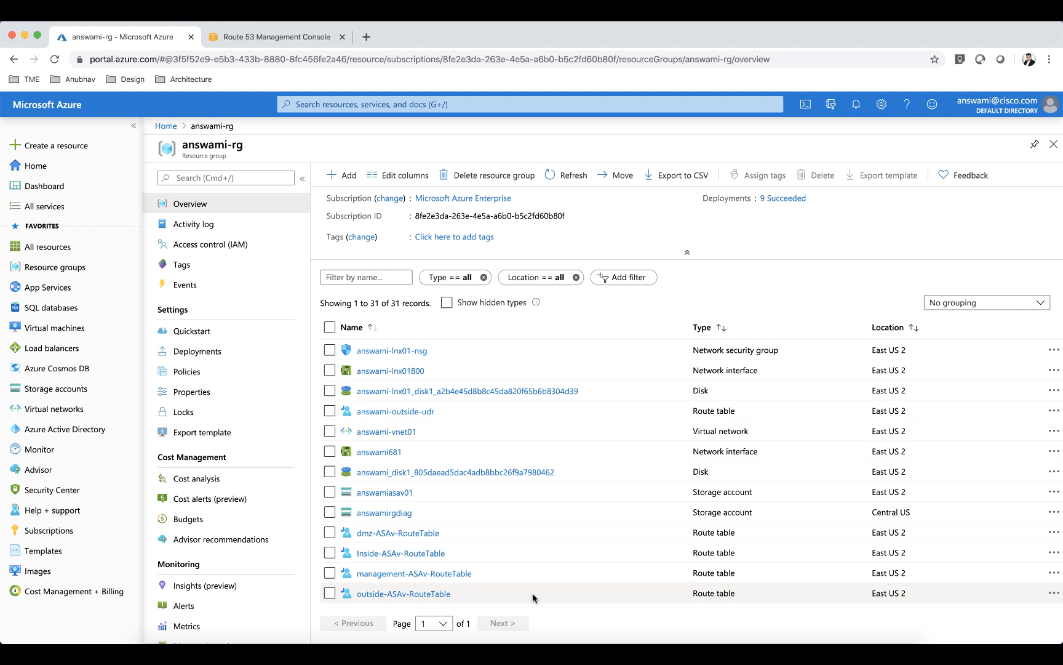
mouse_move(500, 511)
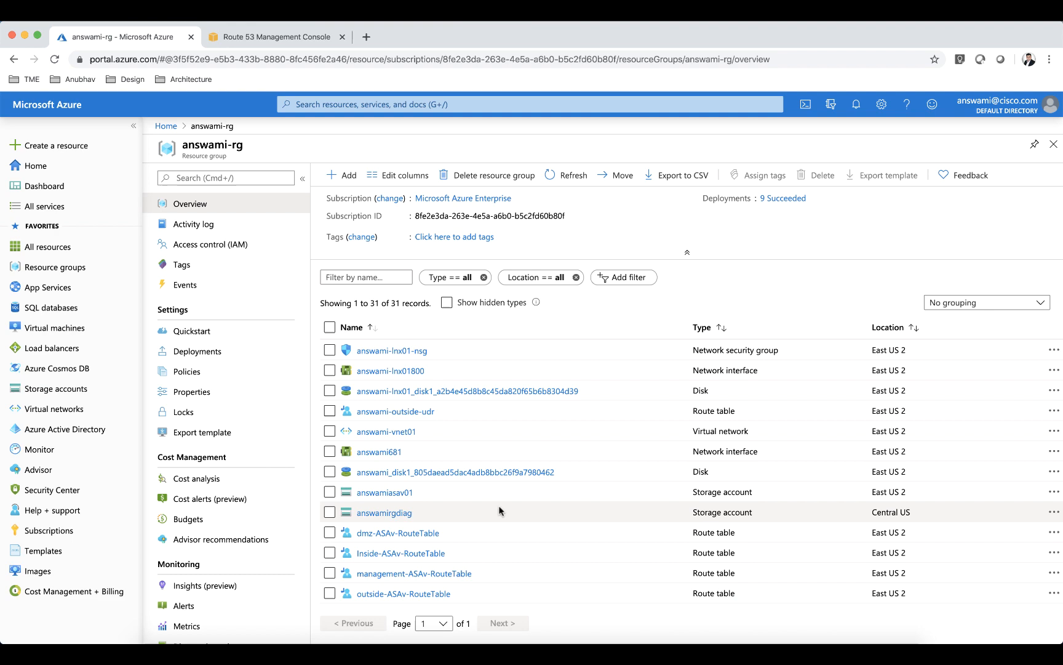
scroll("down", 3)
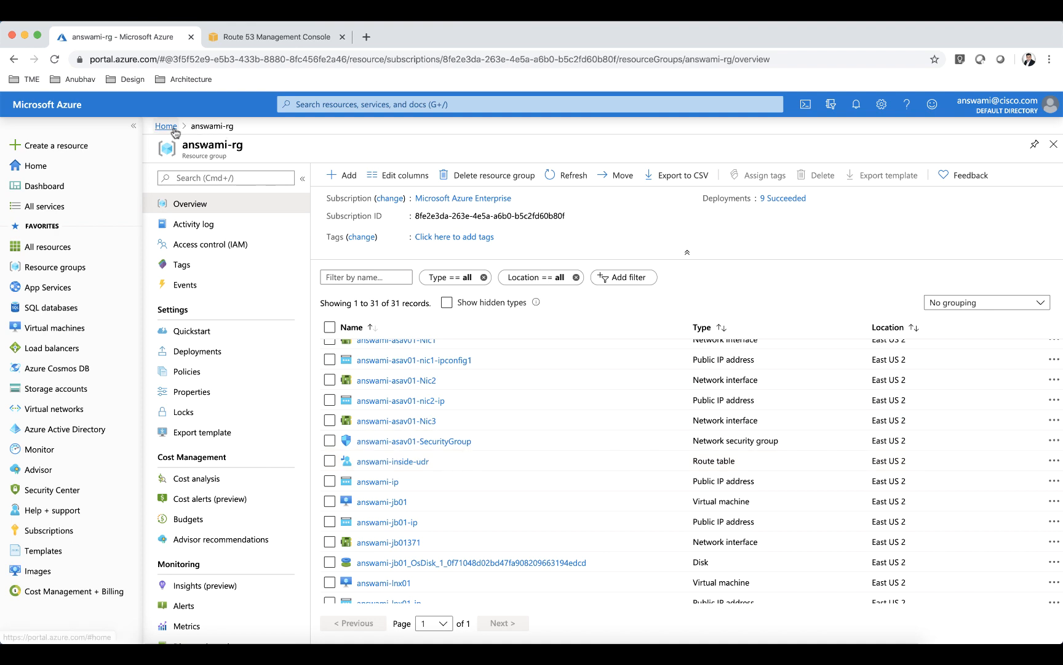
Switch to answami-rg02 and open the answami-asav02-Nic1 interface showing its public IP
left_click(165, 125)
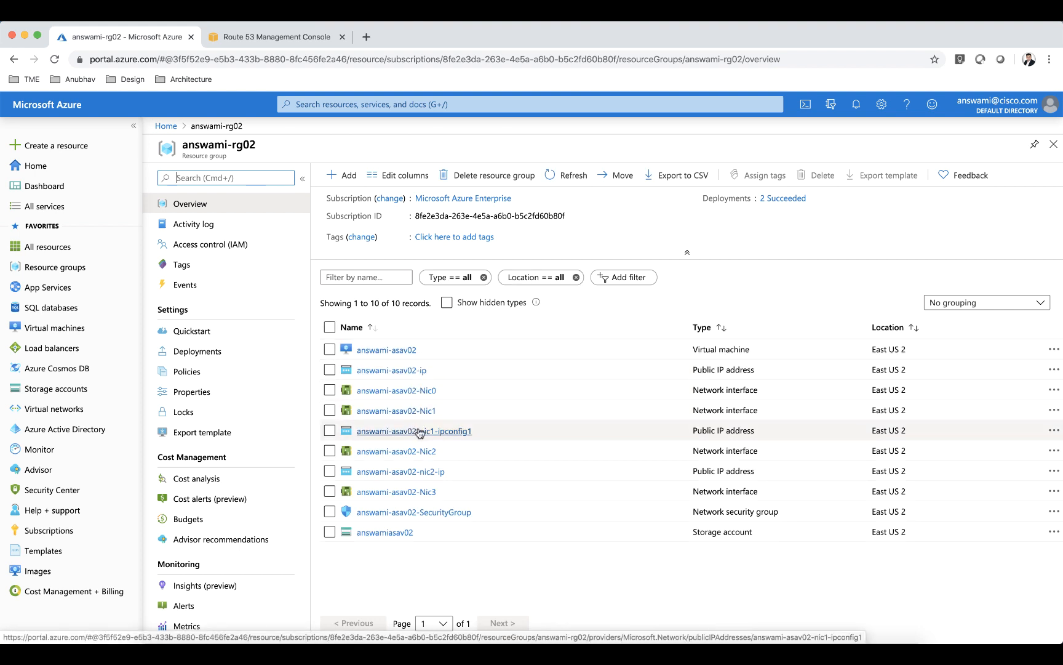
left_click(397, 410)
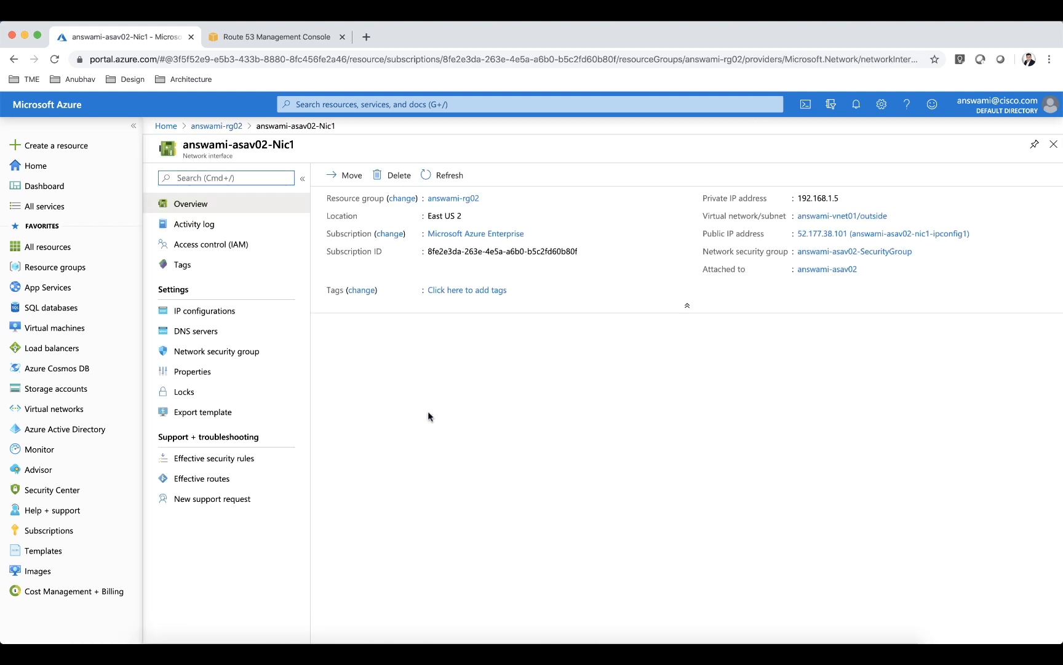
mouse_move(854, 251)
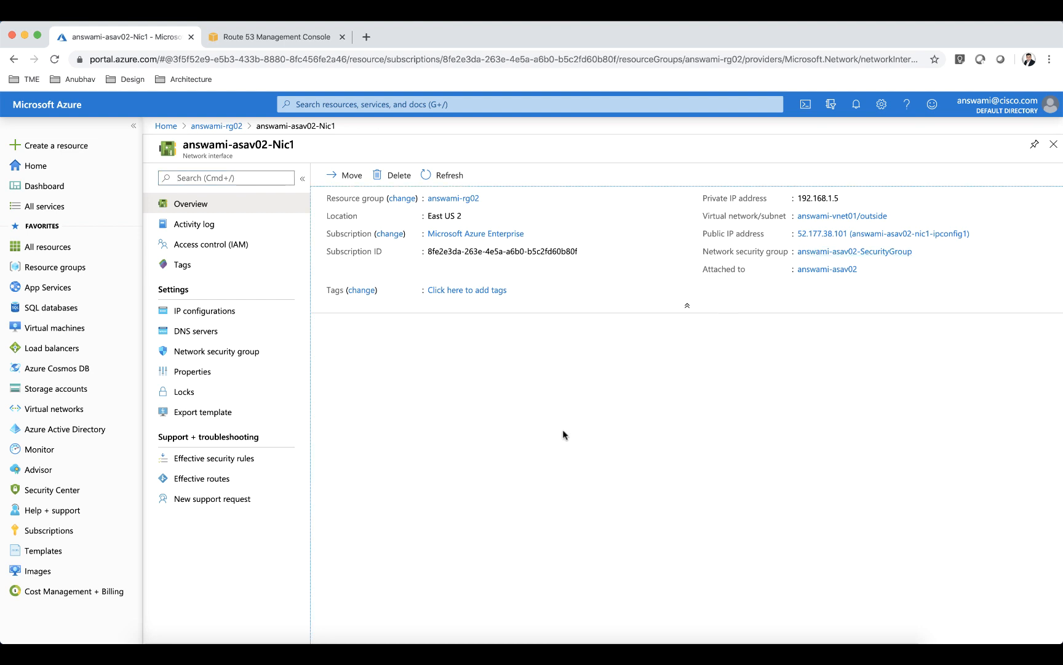
Switch to Route 53 and open the answamivpn.com hosted zone with its two azure A records
left_click(275, 37)
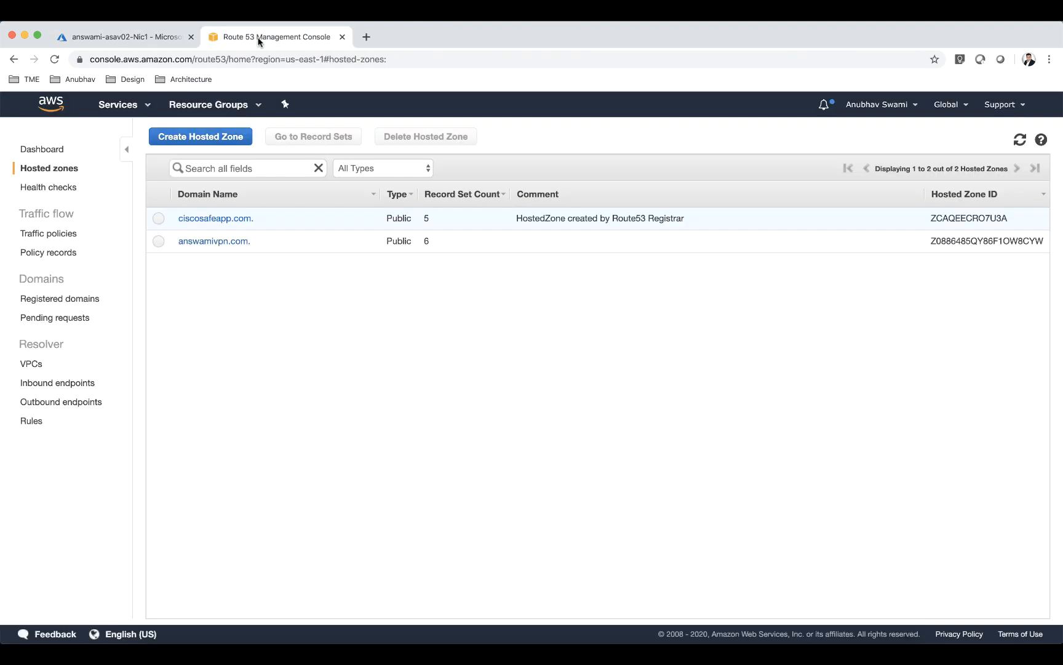
mouse_move(214, 241)
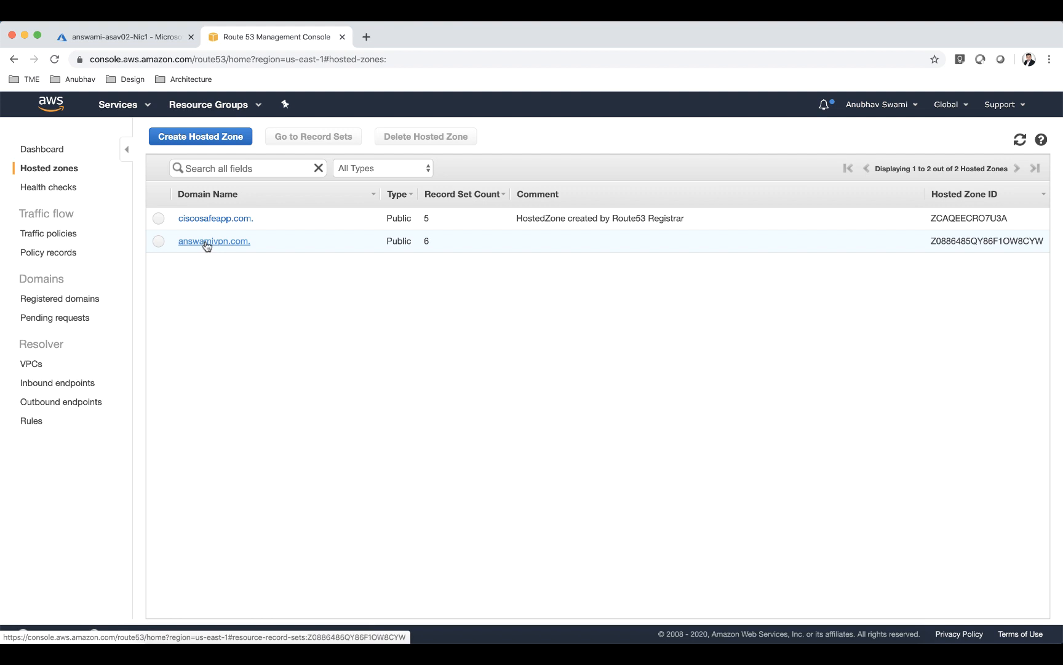
left_click(215, 242)
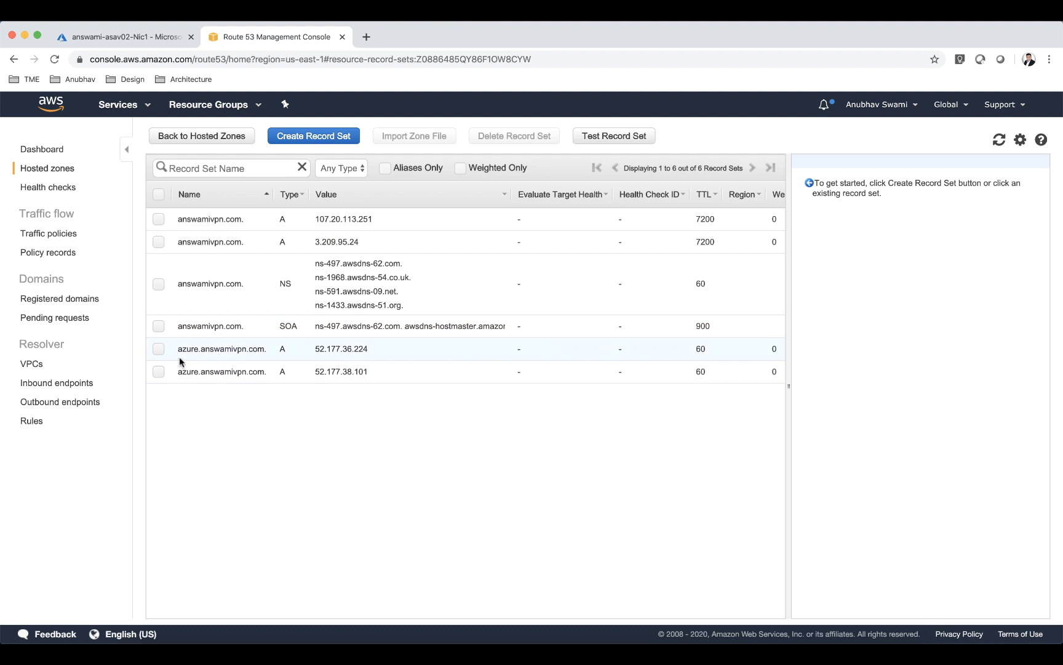
mouse_move(221, 361)
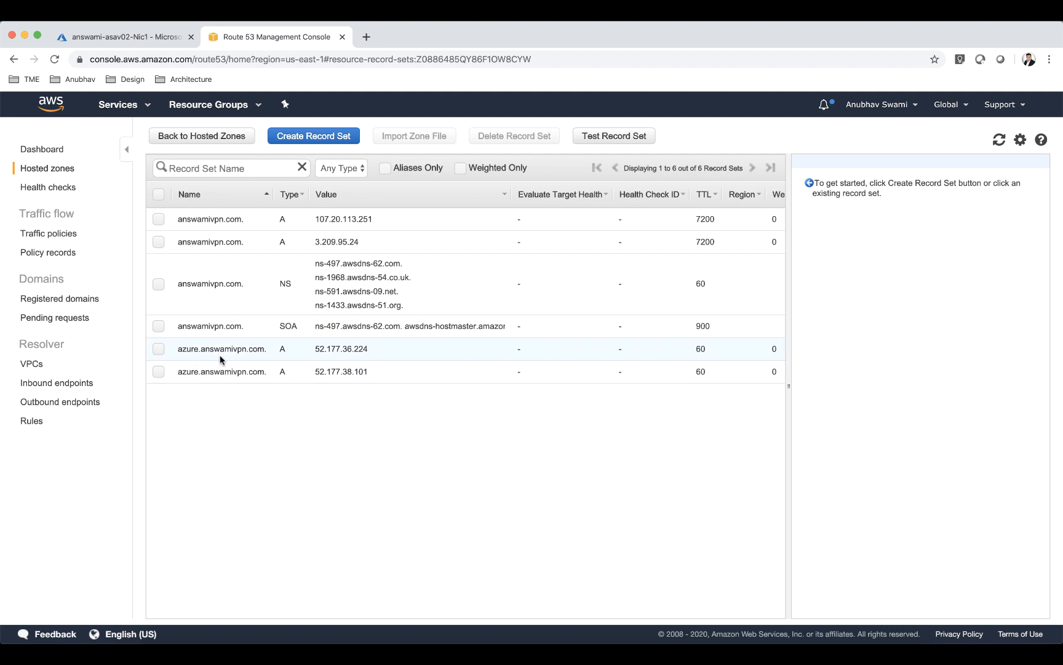
mouse_move(260, 360)
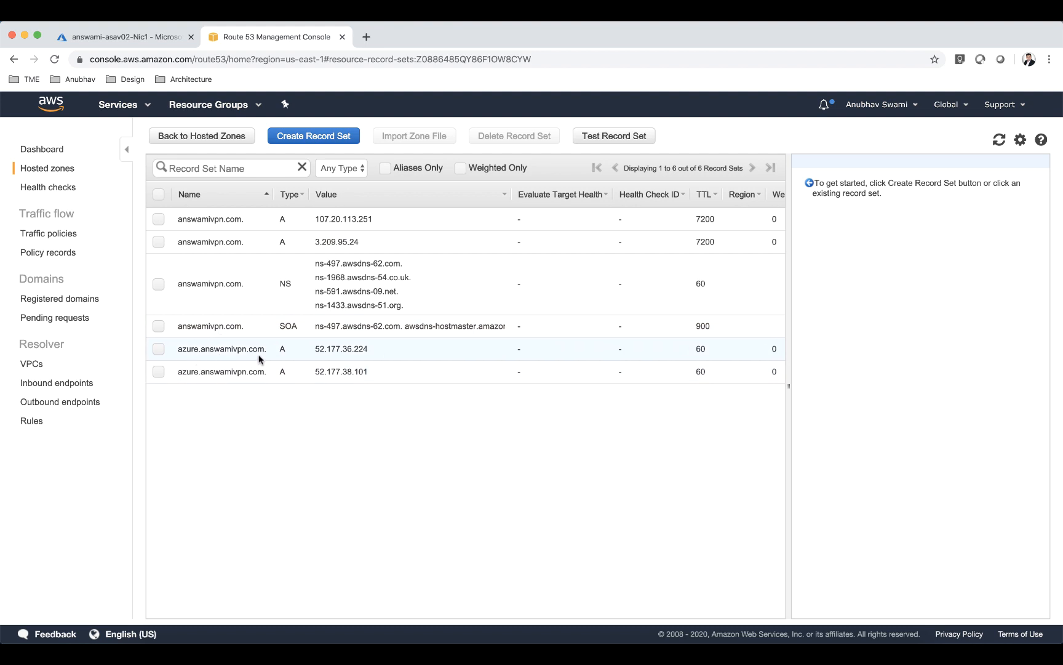
mouse_move(368, 360)
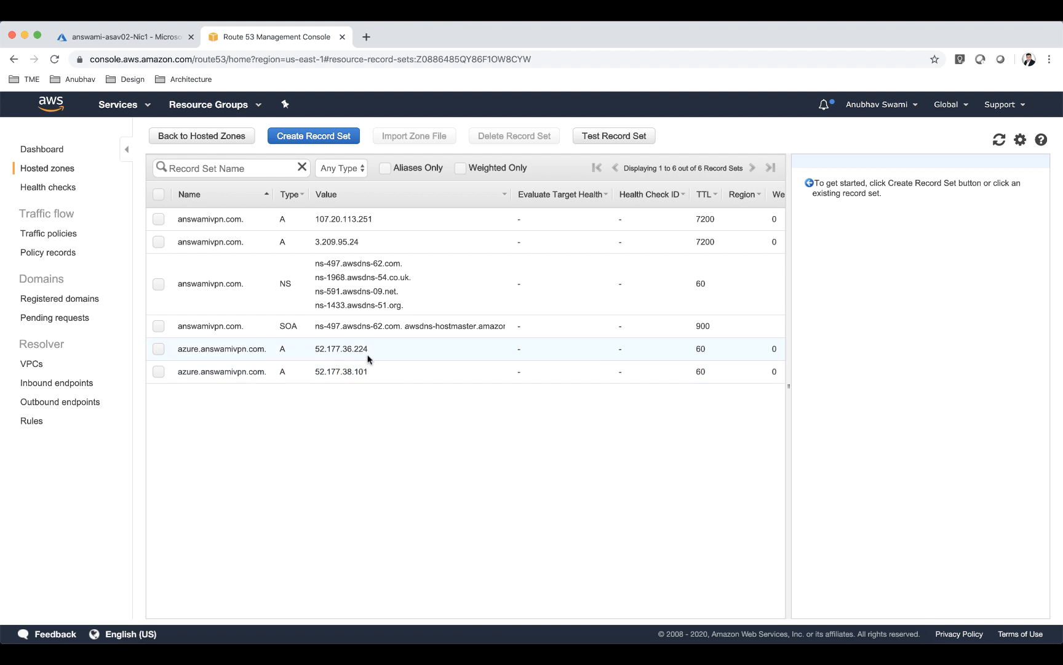
mouse_move(368, 355)
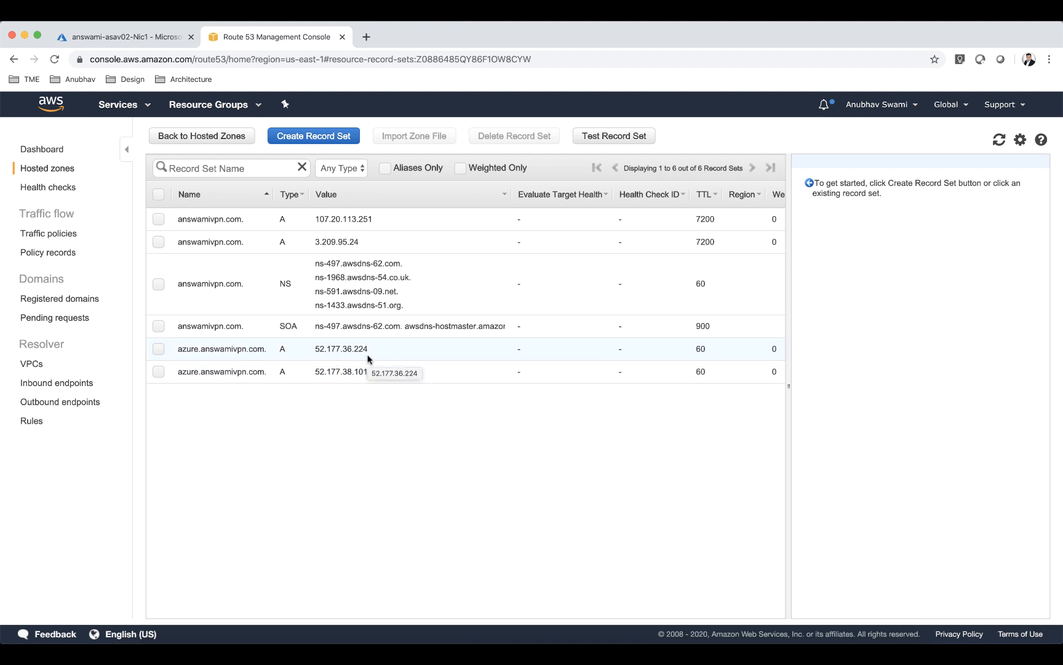
mouse_move(323, 380)
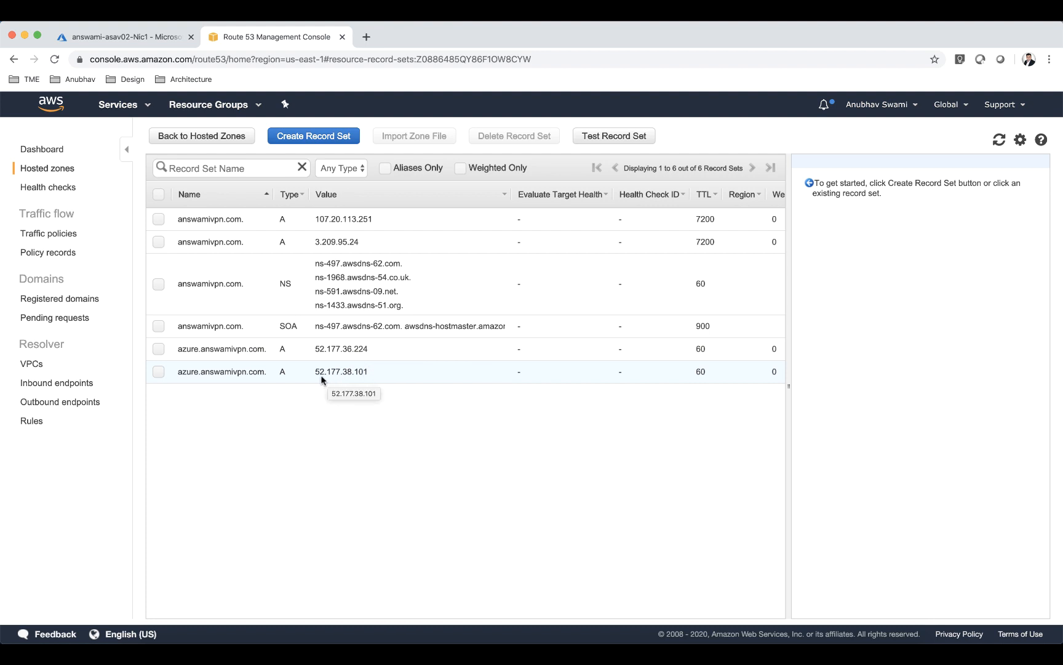
mouse_move(382, 387)
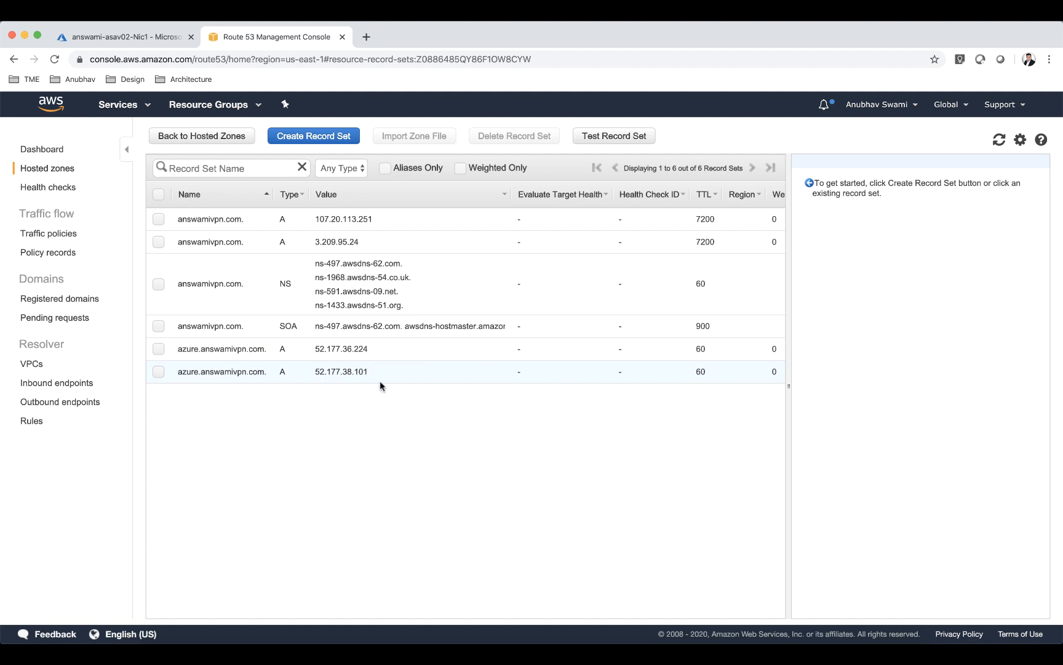
Inspect the weighted routing of the 52.177.36.224 (weight 0) and 52.177.38.101 A records
left_click(222, 348)
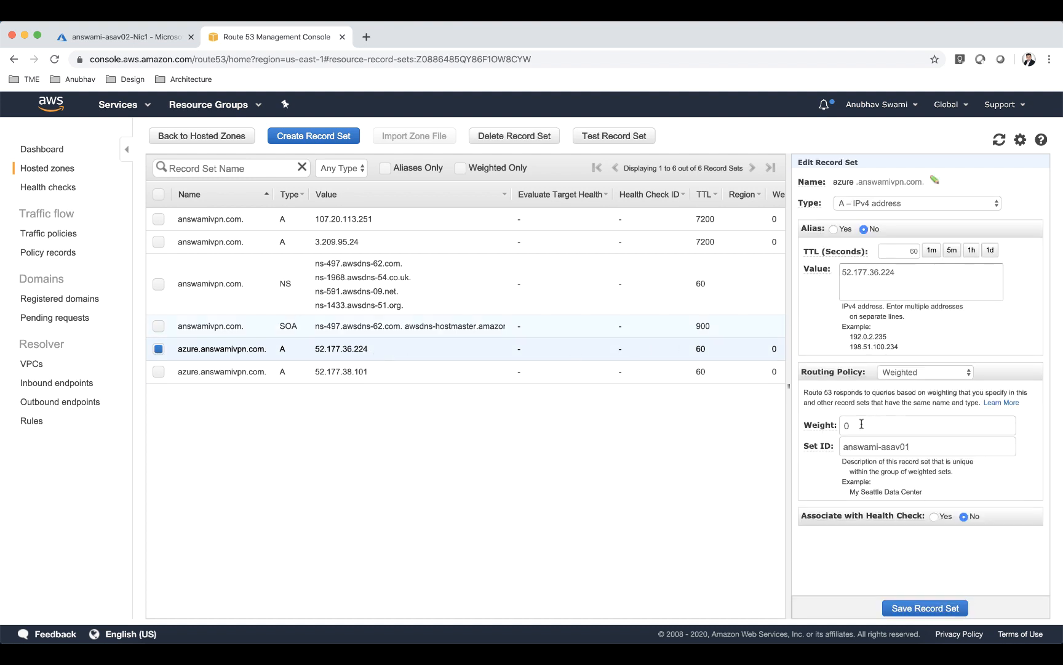
mouse_move(908, 391)
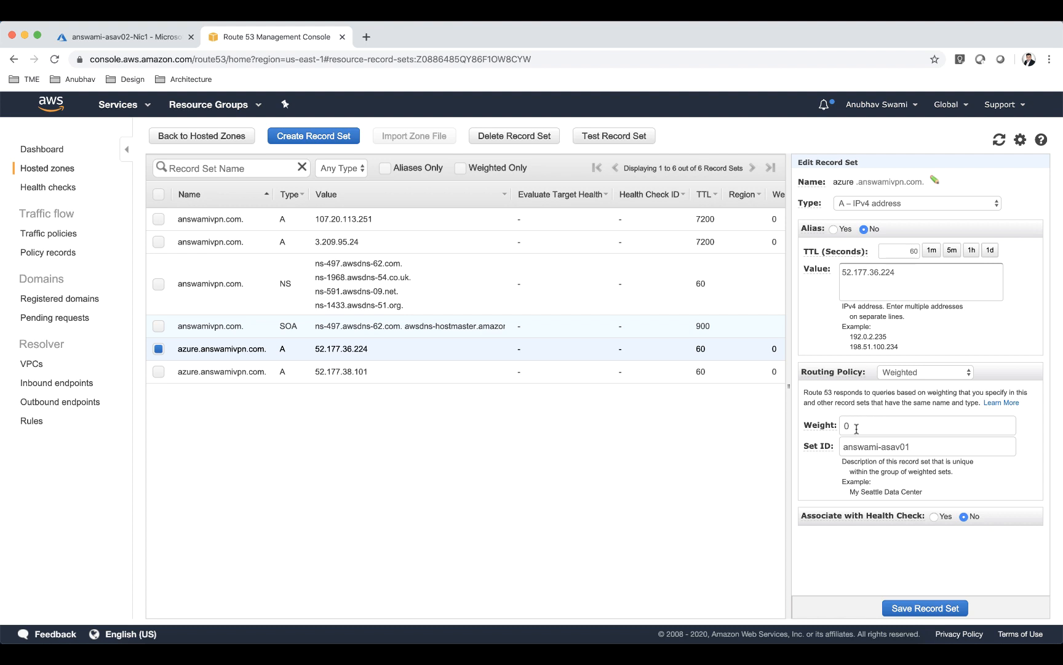
left_click(927, 425)
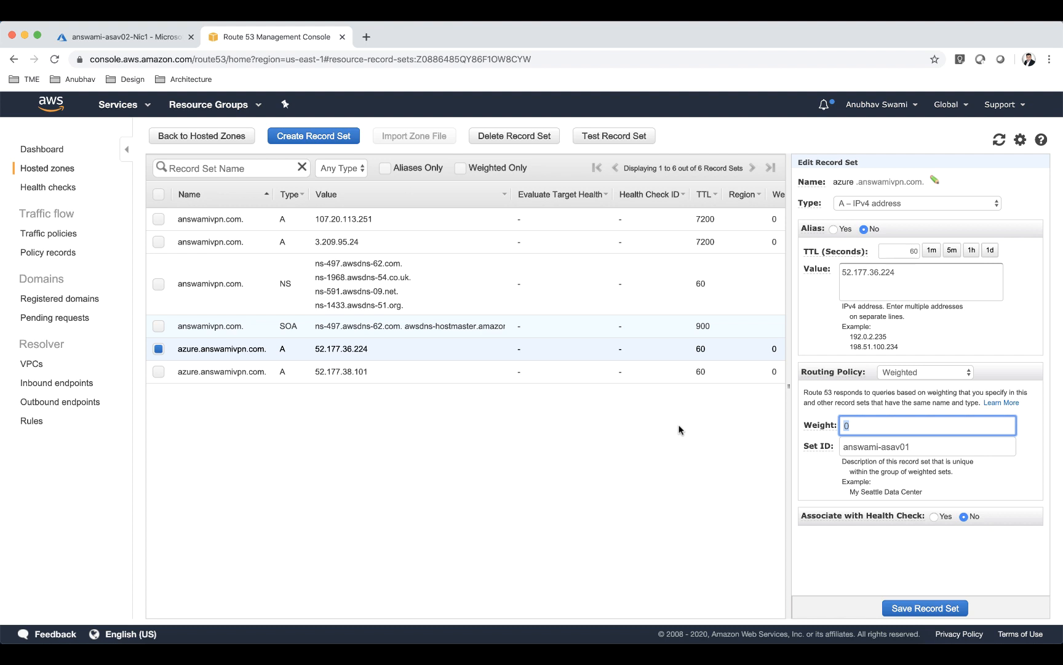
mouse_move(591, 364)
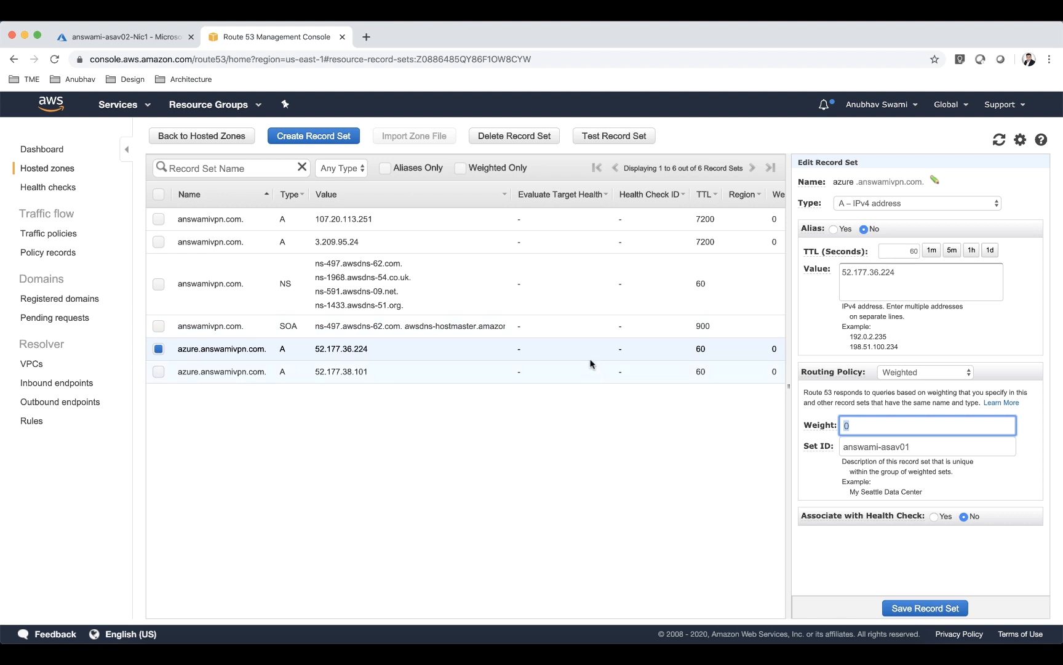
left_click(222, 371)
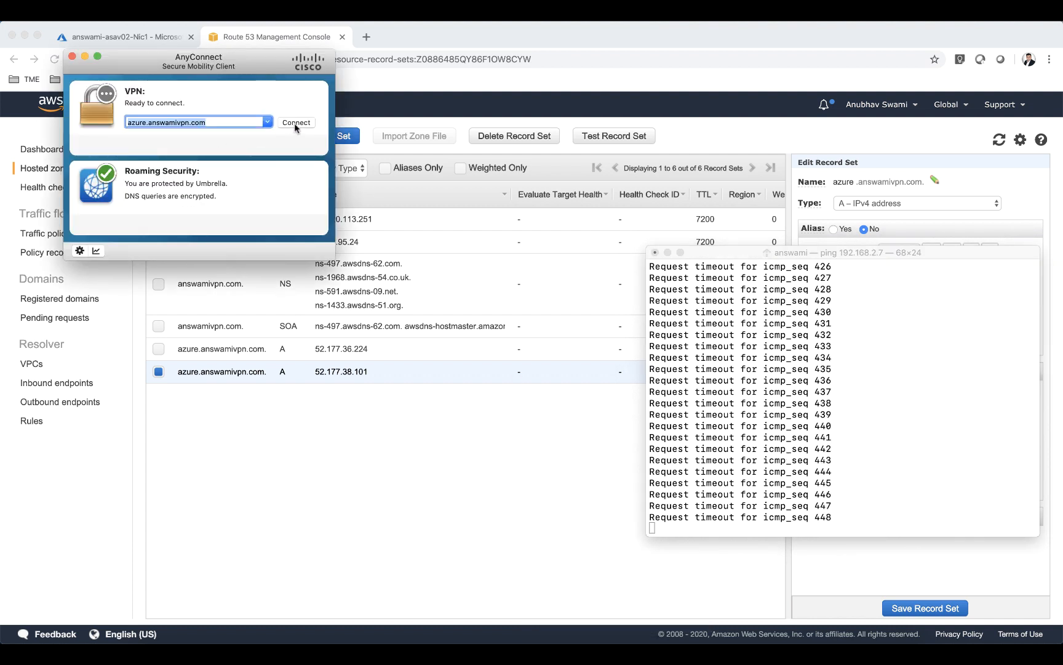
Connect AnyConnect to azure.answamivpn.com with credentials and view statistics showing server 52.177.36.224
left_click(295, 124)
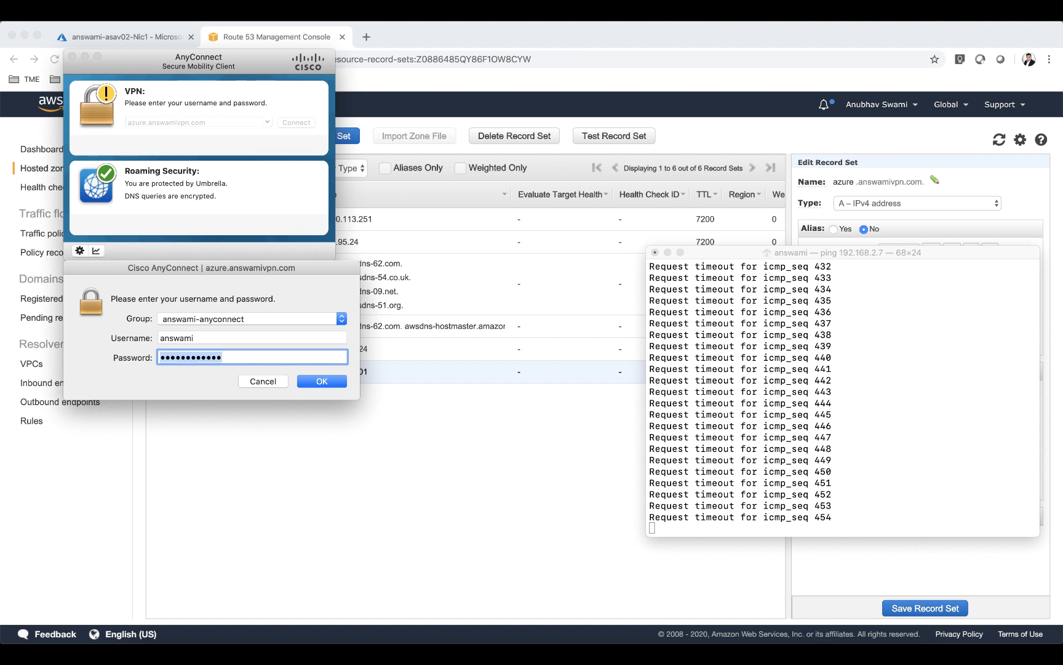
left_click(321, 380)
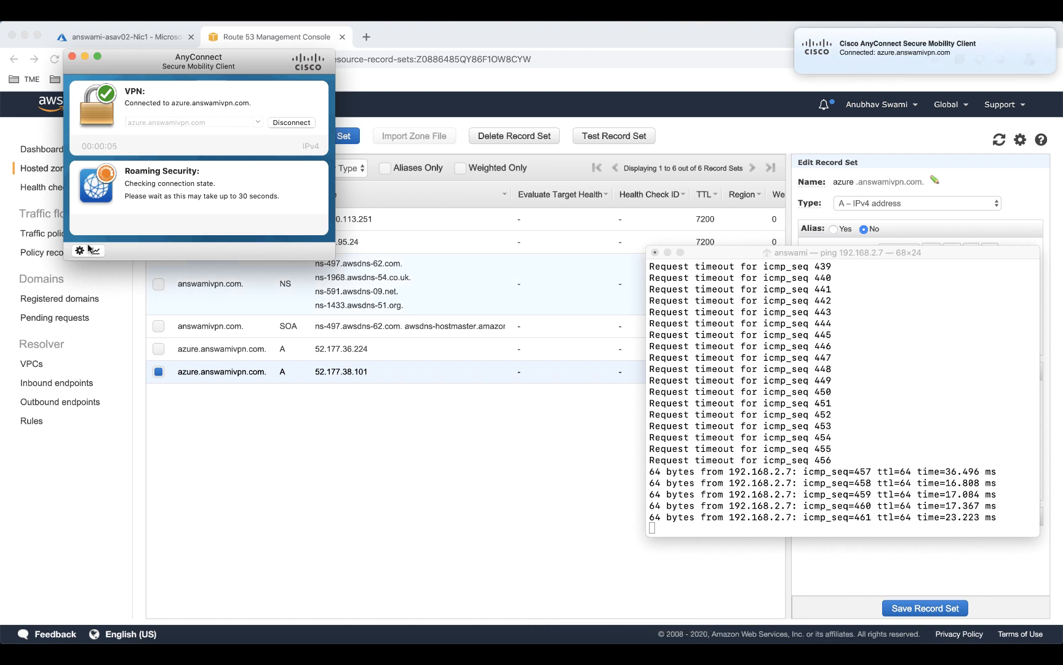
left_click(96, 250)
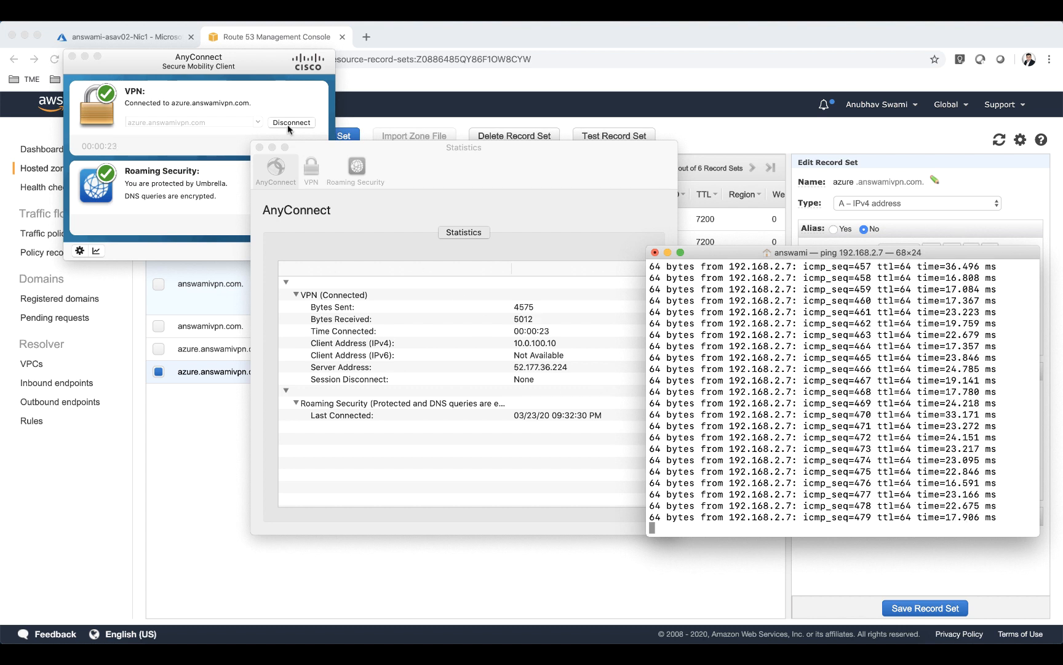
Disconnect the VPN, reconnect accepting the untrusted certificate, and sign in again
left_click(292, 122)
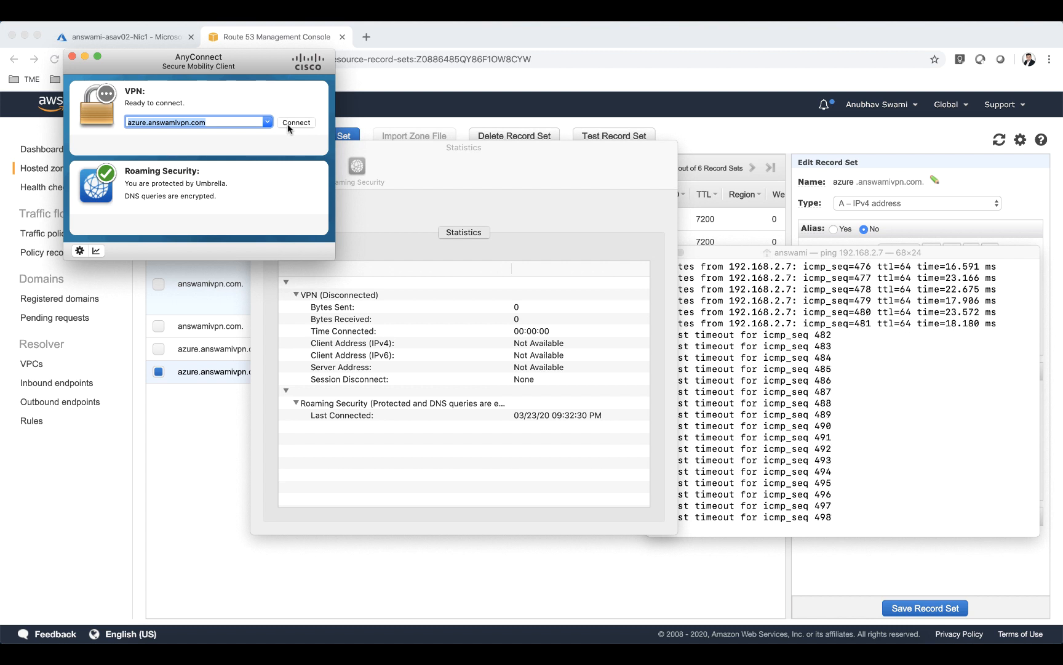
left_click(297, 122)
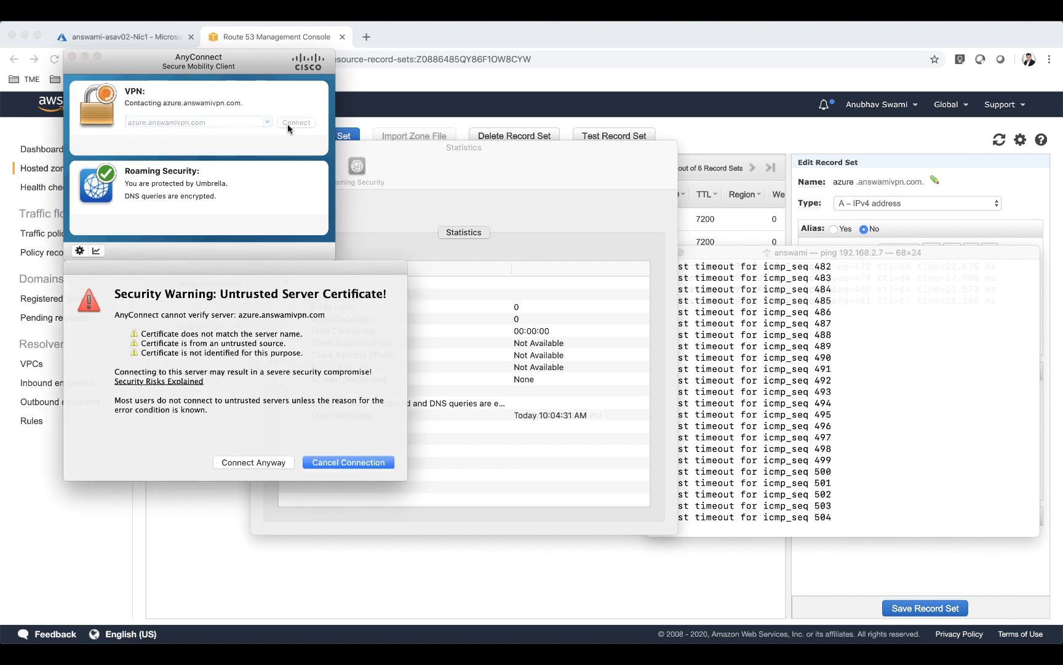
left_click(347, 462)
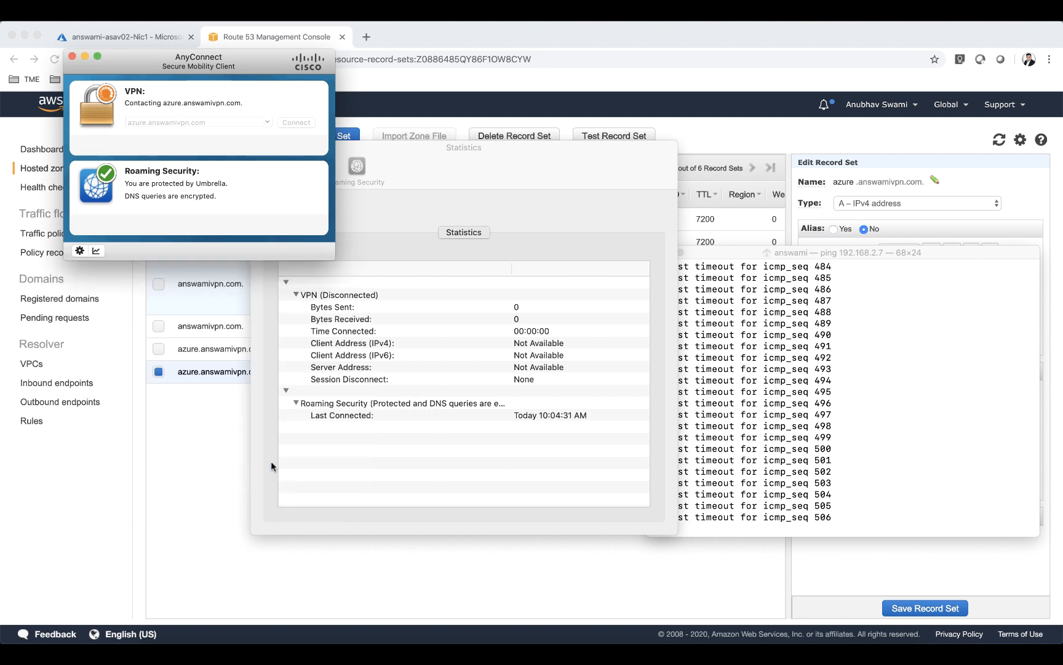
type("•••••")
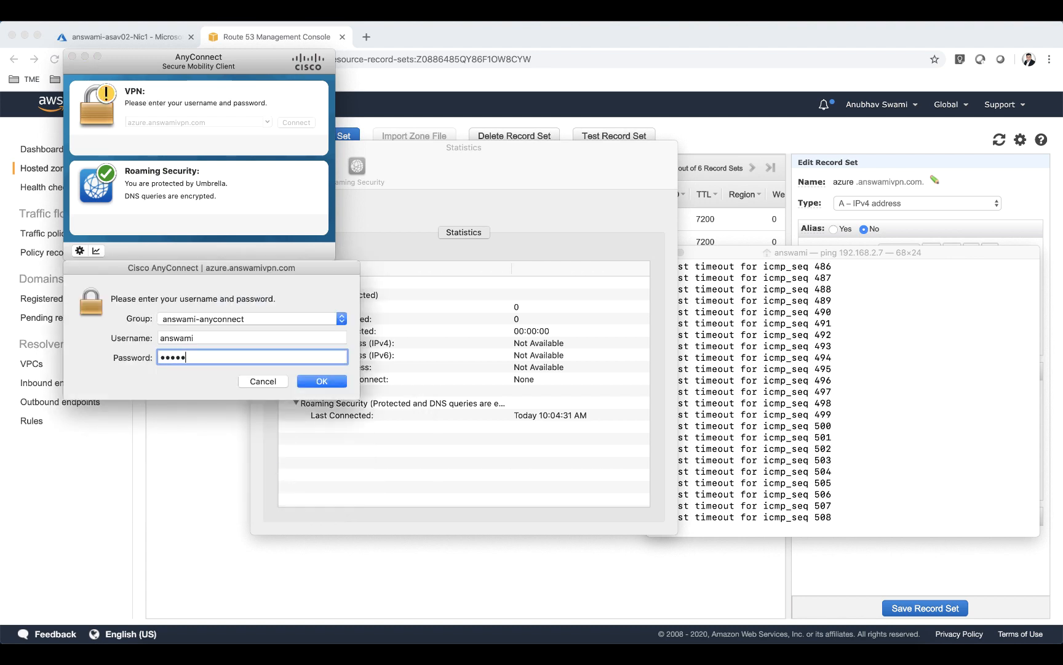
left_click(321, 380)
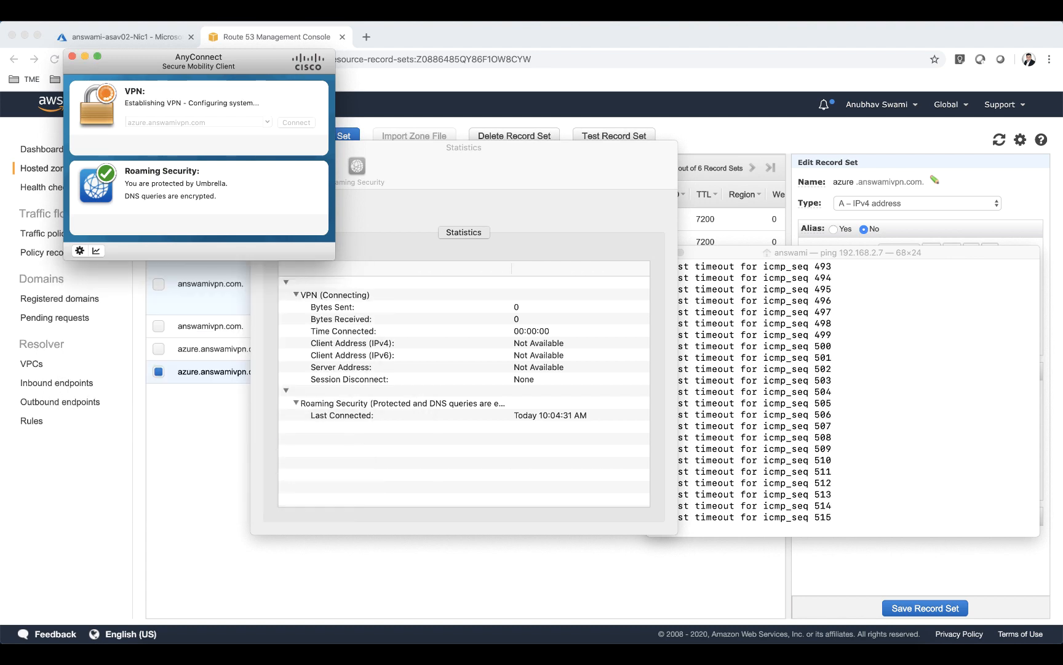